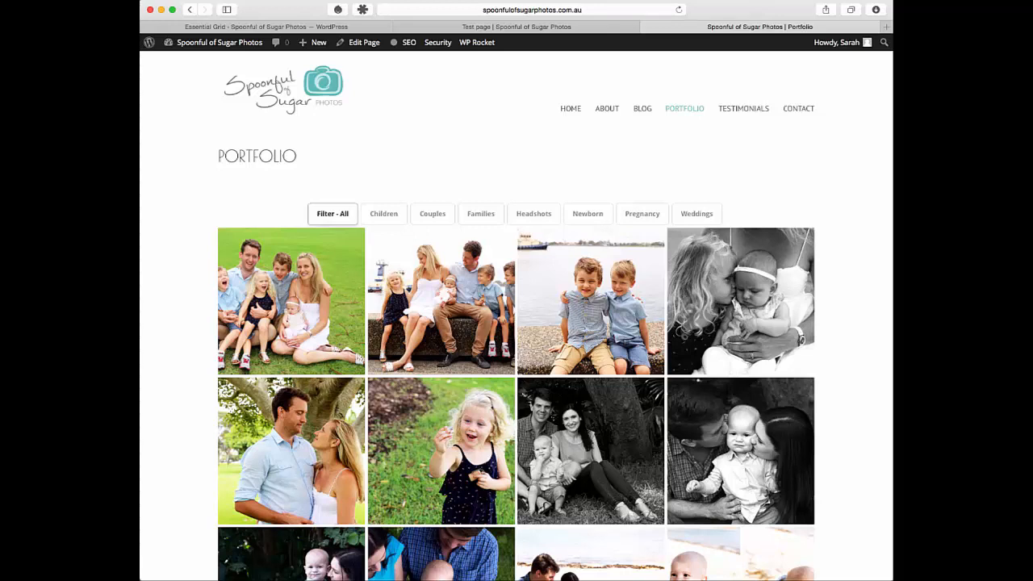
mouse_move(208, 193)
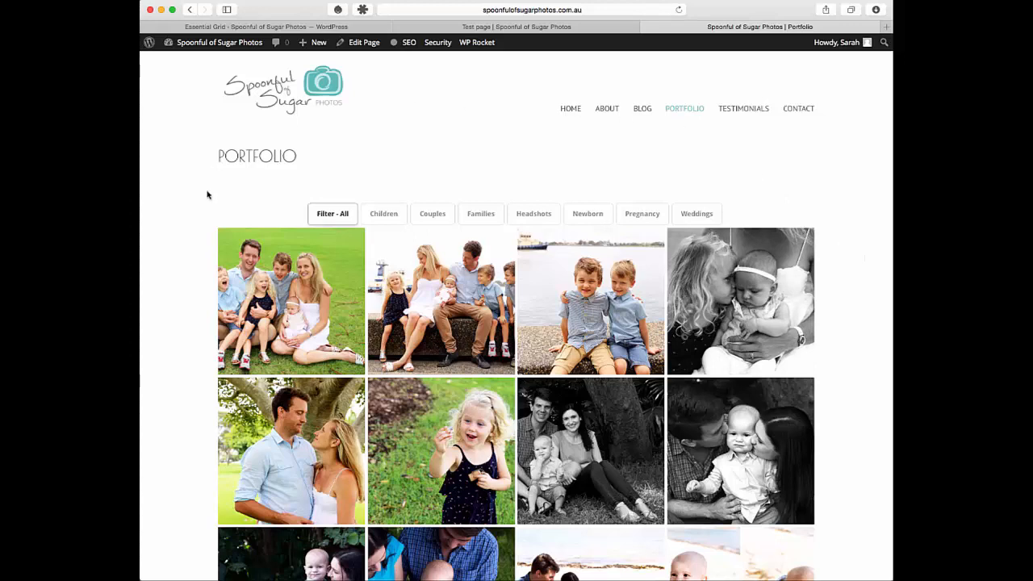
Step: Enlarge a portfolio photo in the lightbox, then close it
scroll(down, 3)
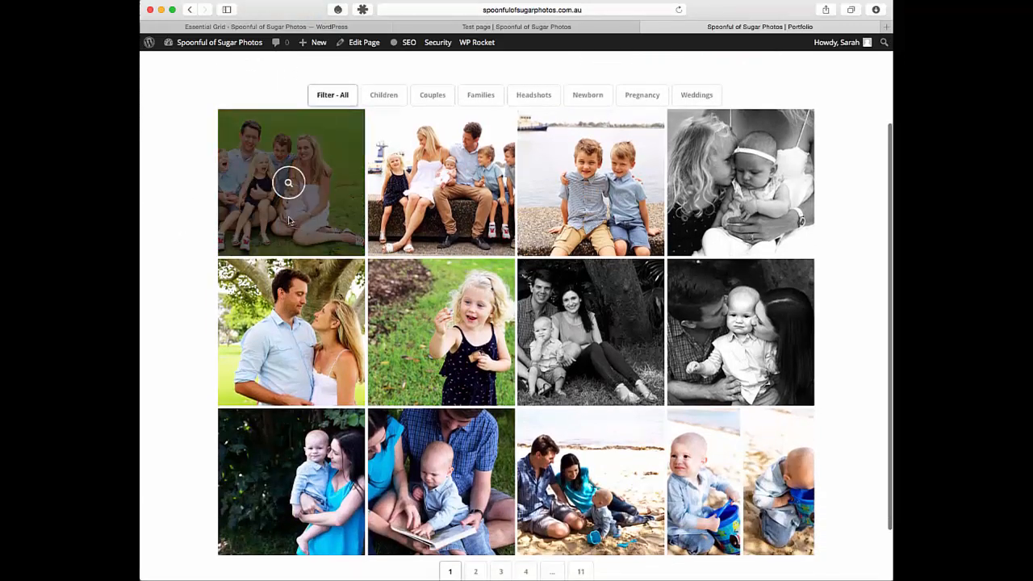
mouse_move(438, 332)
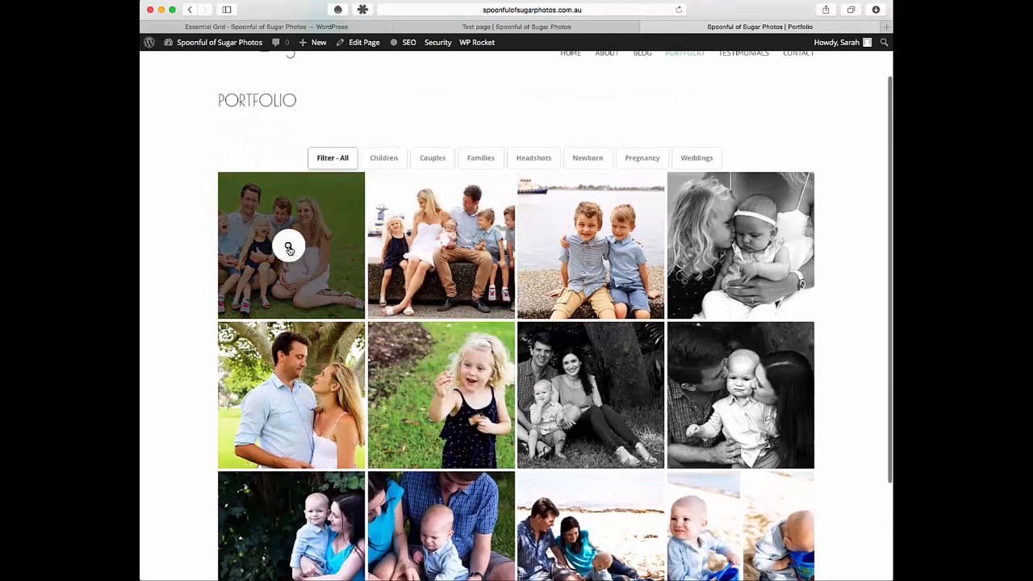
click(288, 246)
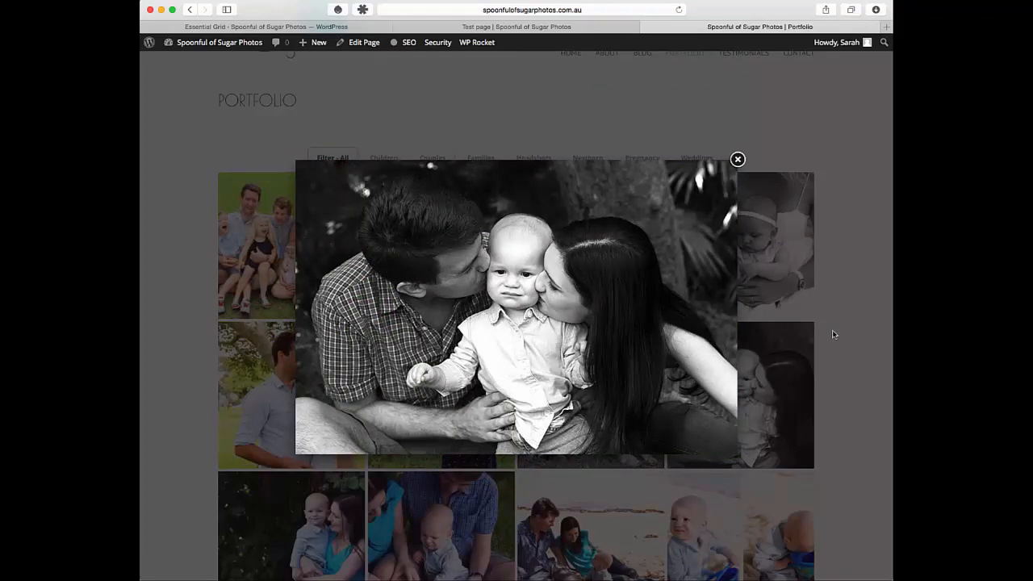
click(736, 159)
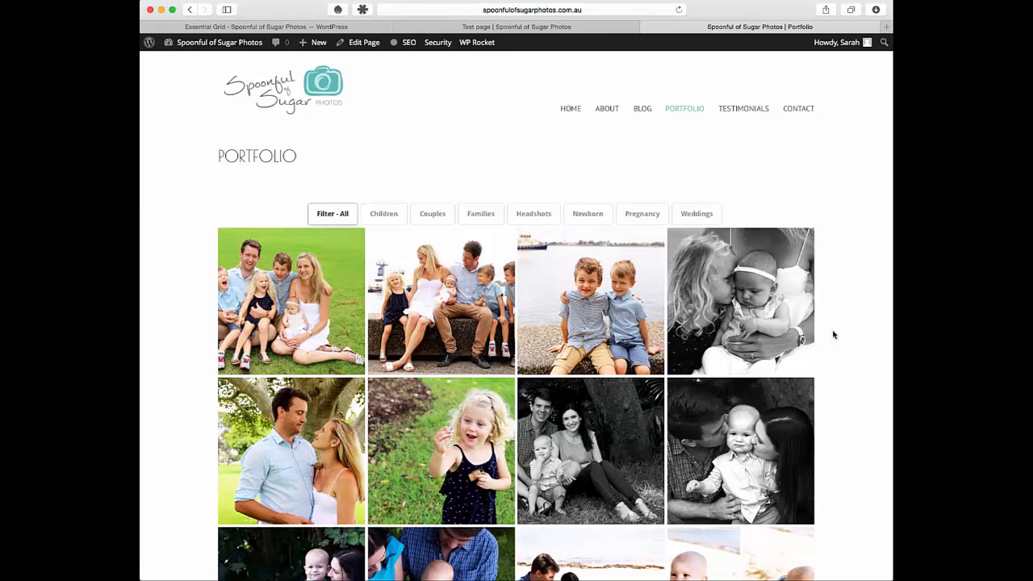
mouse_move(829, 325)
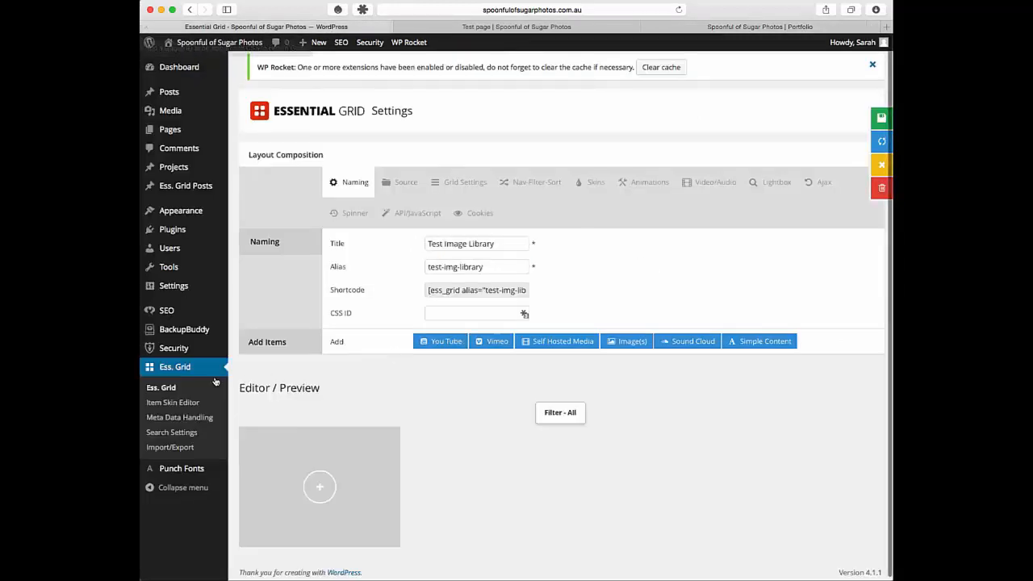
mouse_move(396, 374)
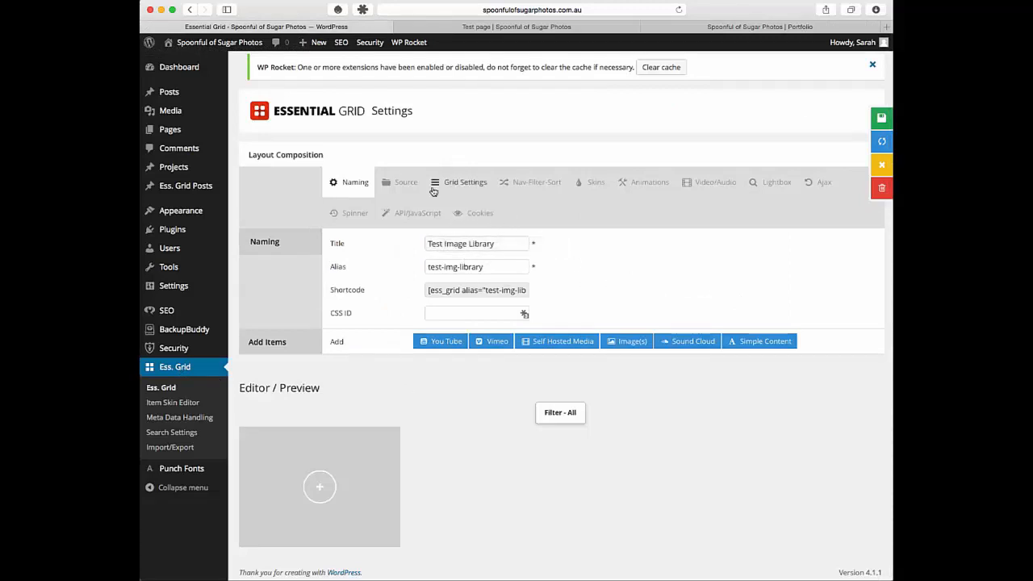
Step: Show the grid's Source settings, briefly try Post, Pages, Custom Posts, then return to Custom Grid
click(406, 181)
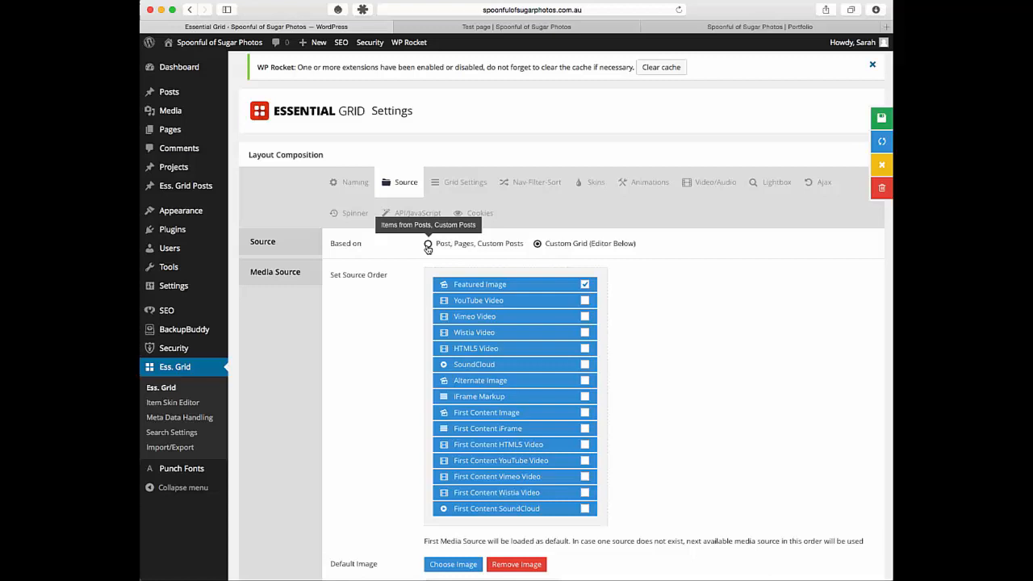
click(427, 243)
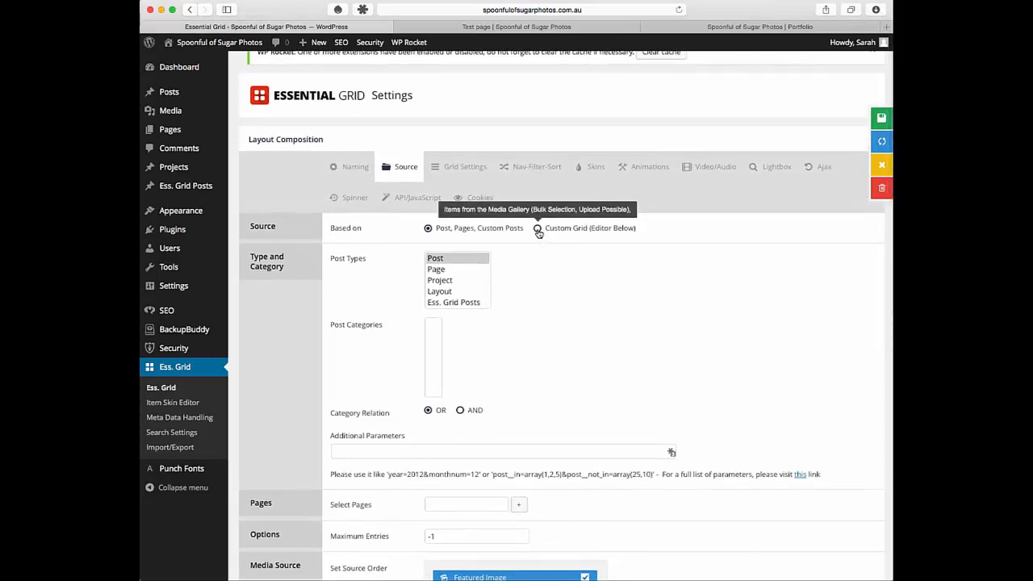
click(539, 228)
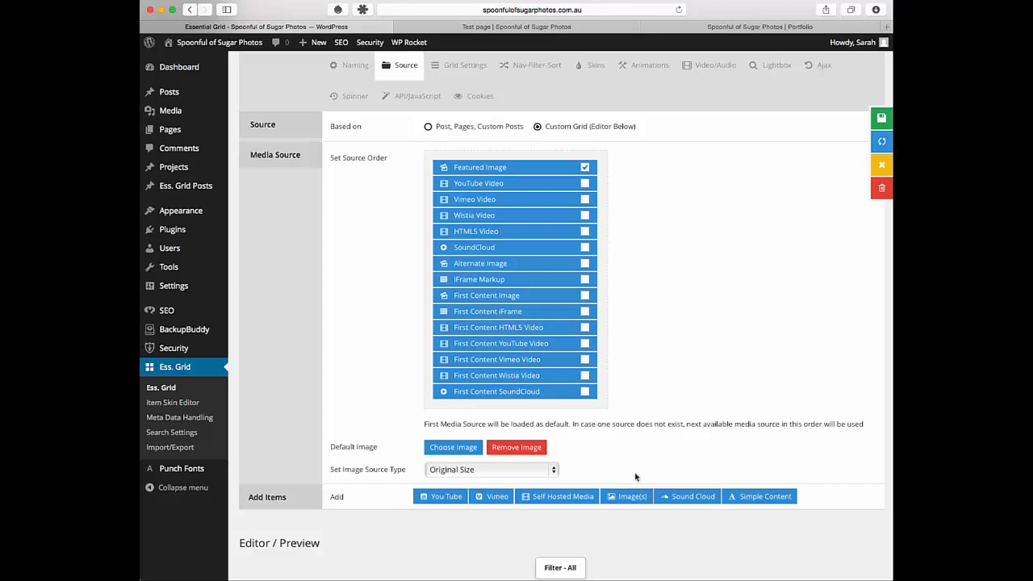
mouse_move(778, 394)
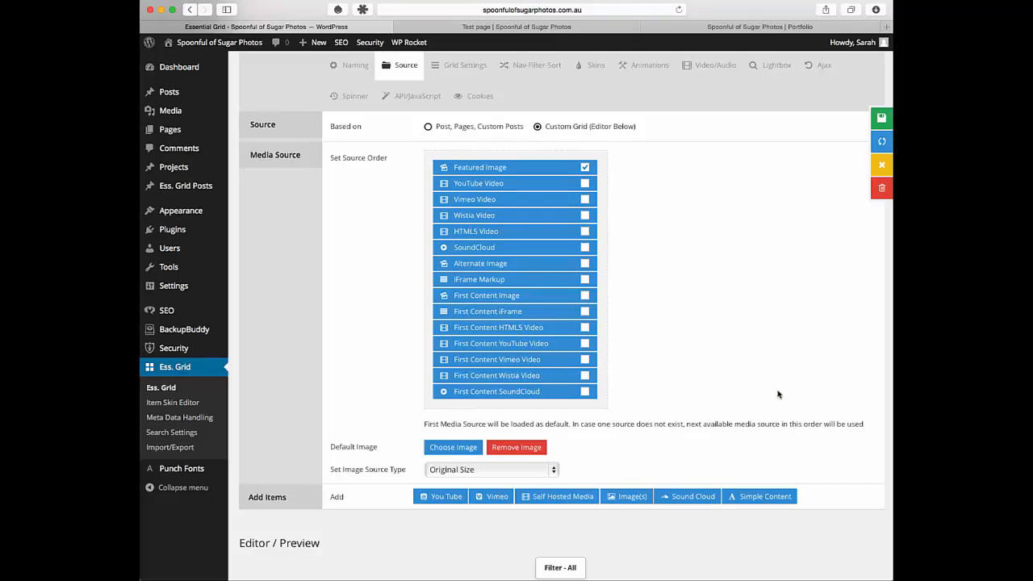
mouse_move(671, 468)
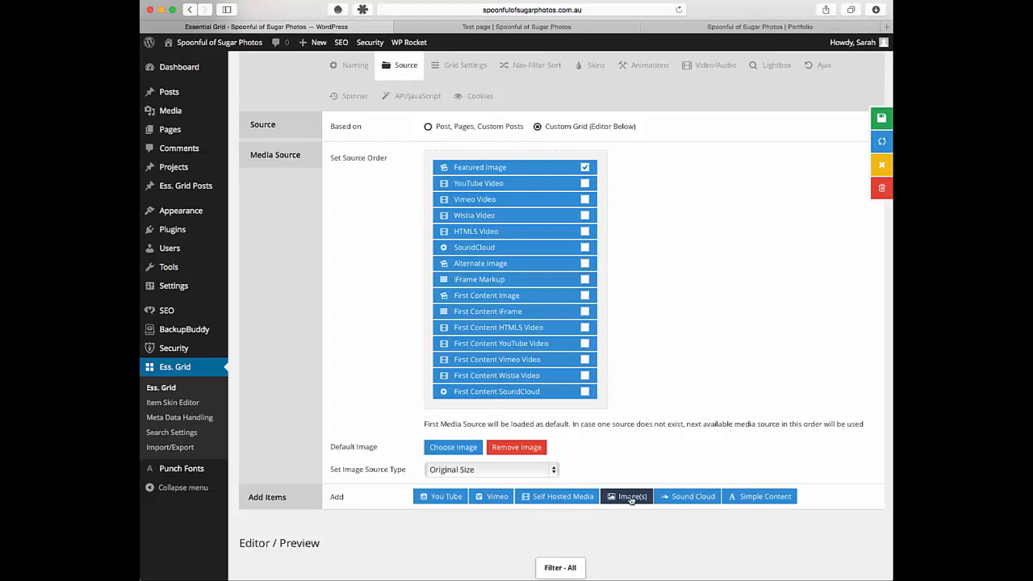
Step: Add photos Wedding_23 through Wedding_11 from the Media Library to the custom grid
click(626, 496)
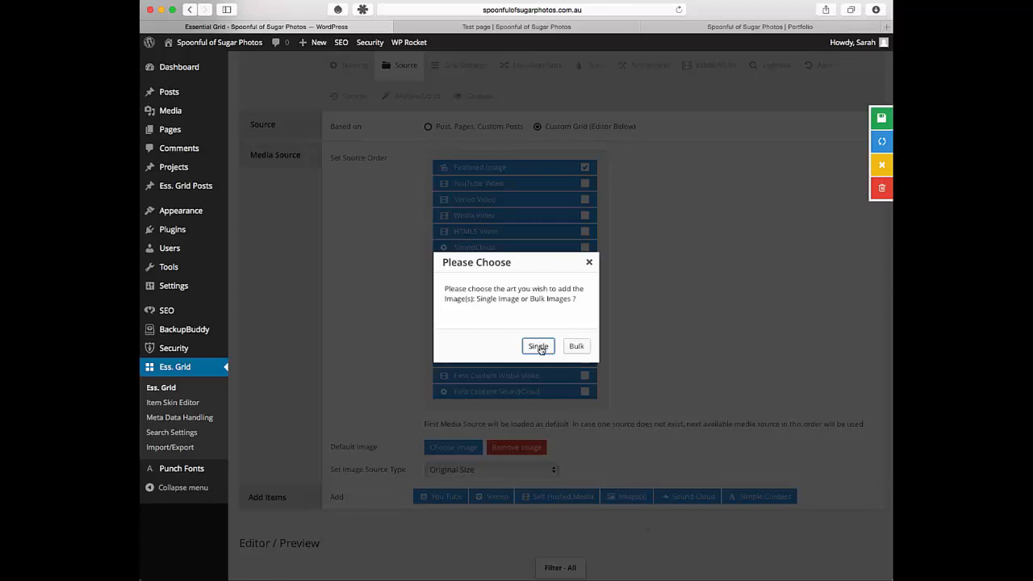
click(537, 346)
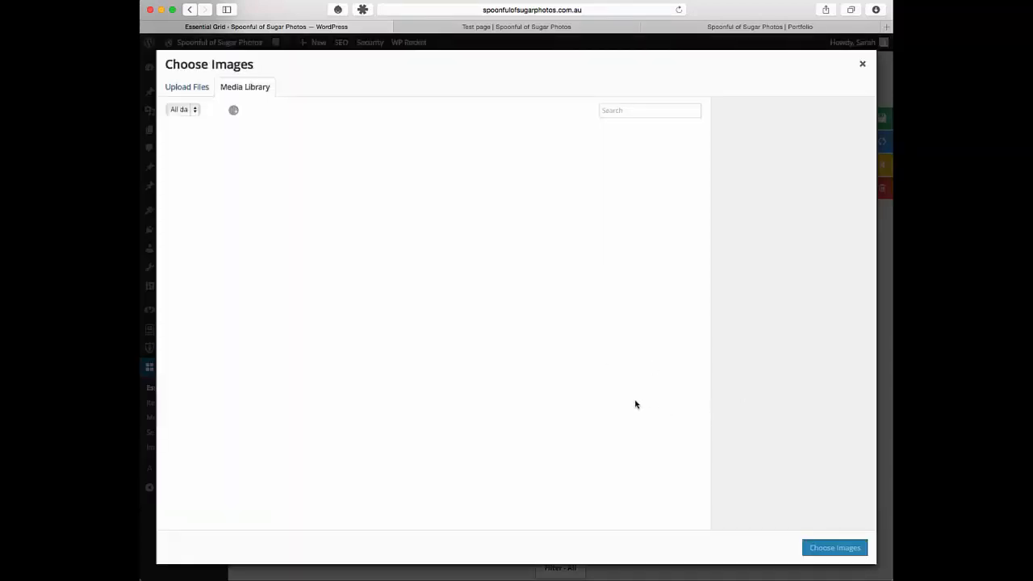
mouse_move(624, 398)
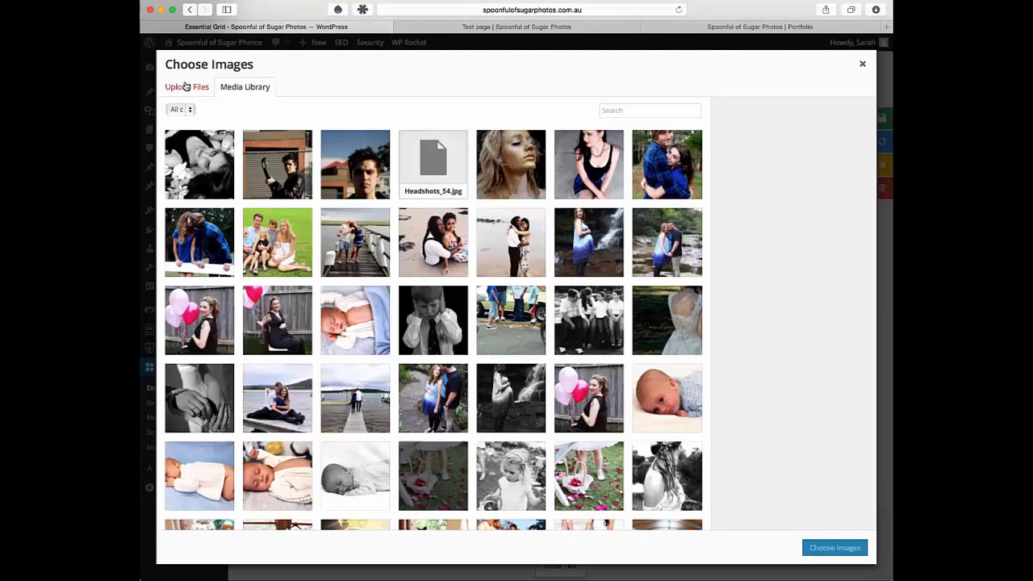
scroll(down, 3)
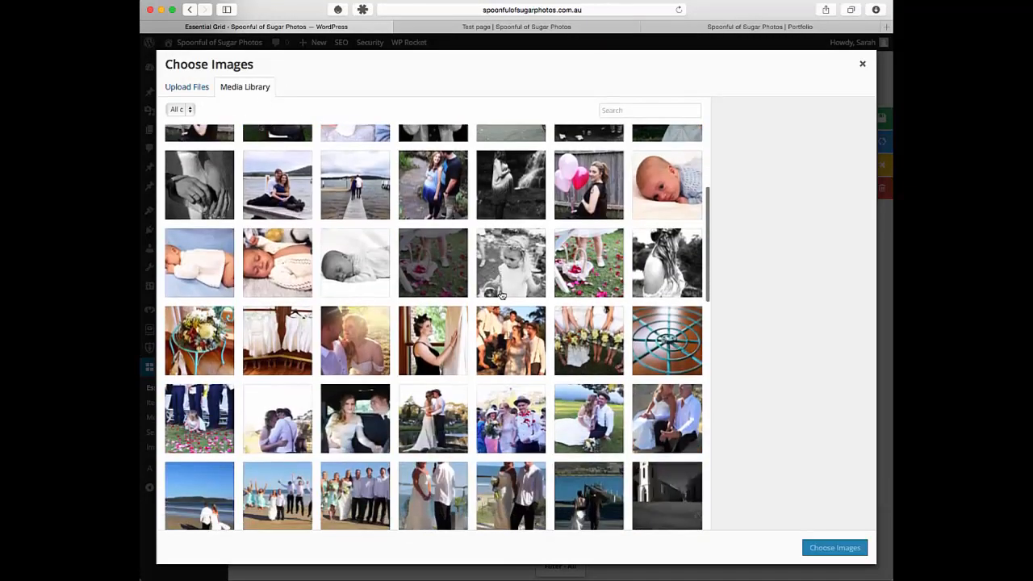
click(199, 339)
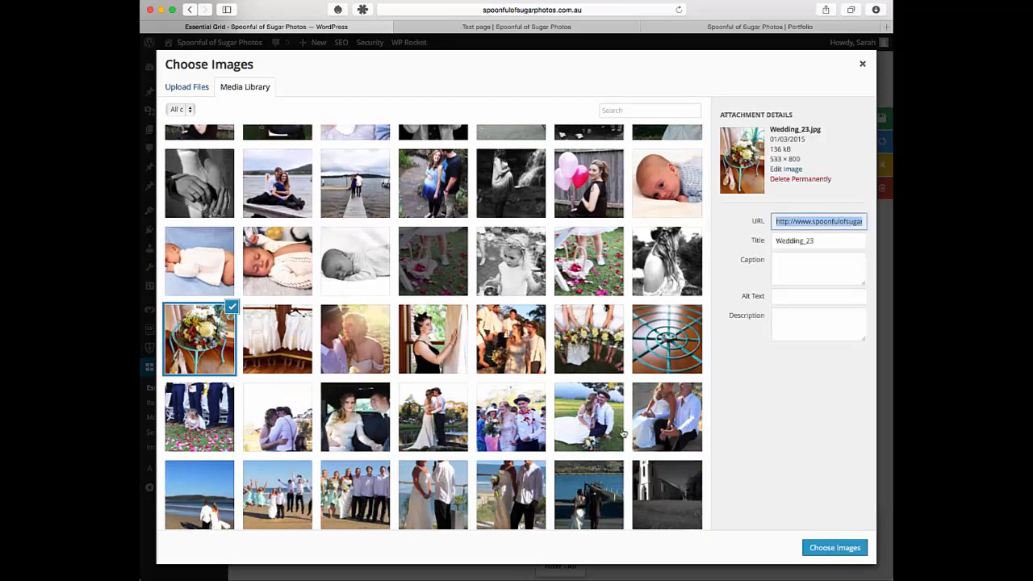
click(589, 417)
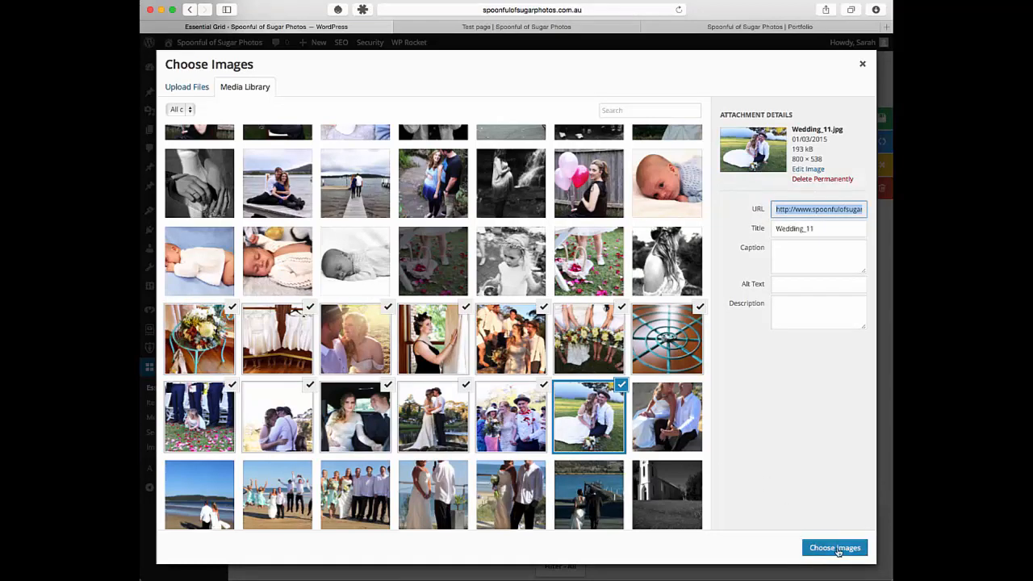
click(834, 547)
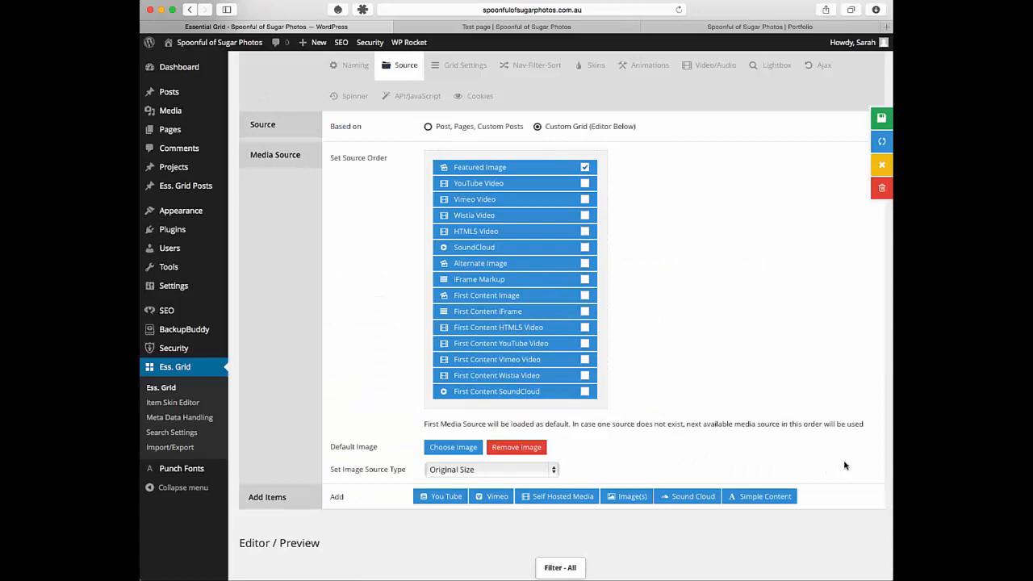
scroll(down, 3)
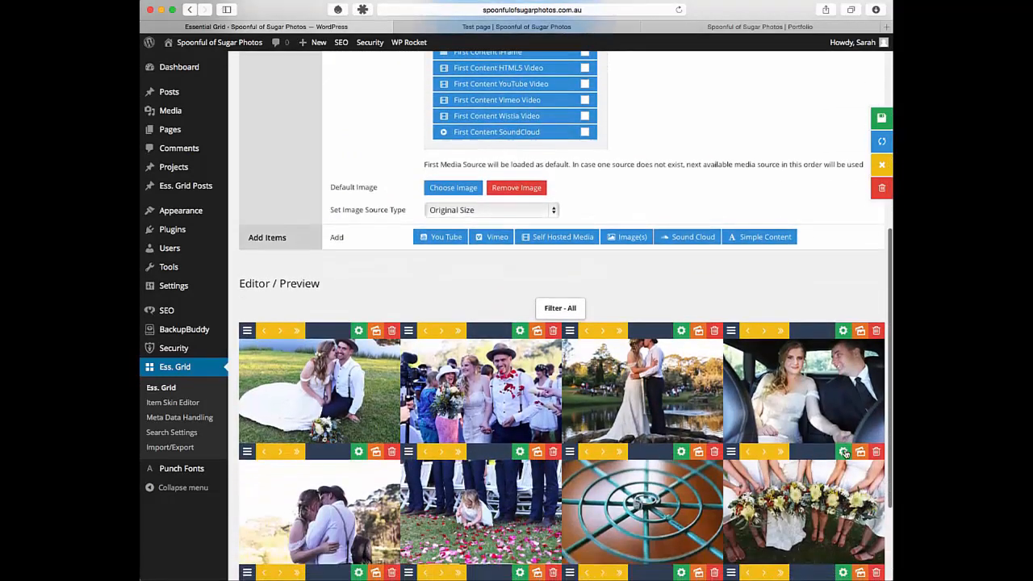
scroll(down, 3)
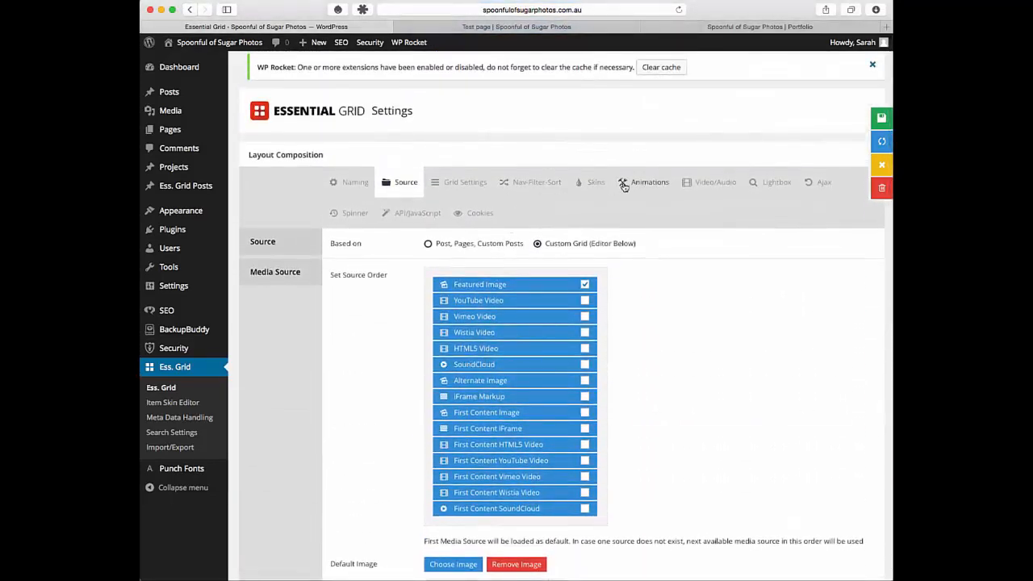
scroll(down, 3)
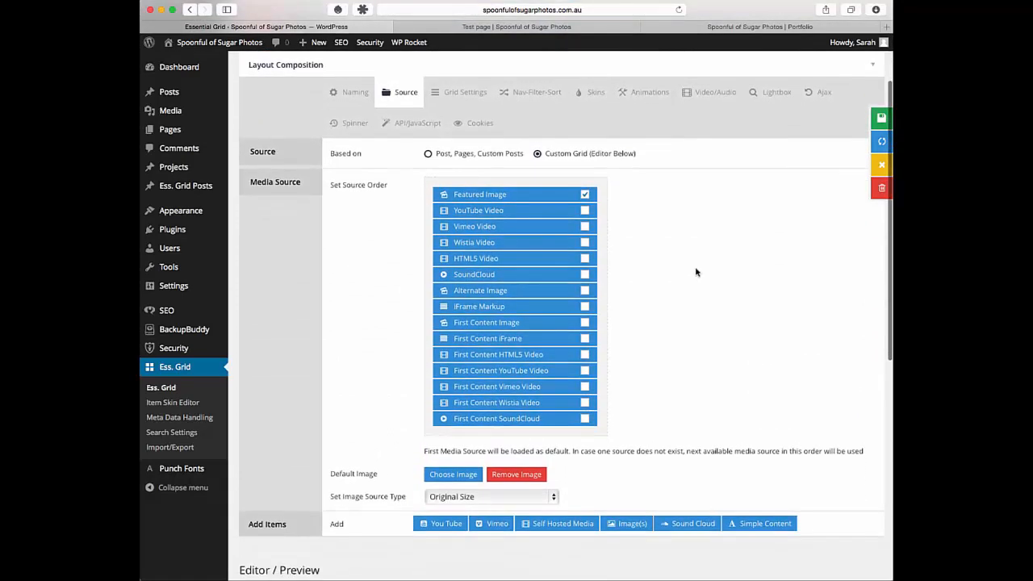
scroll(down, 3)
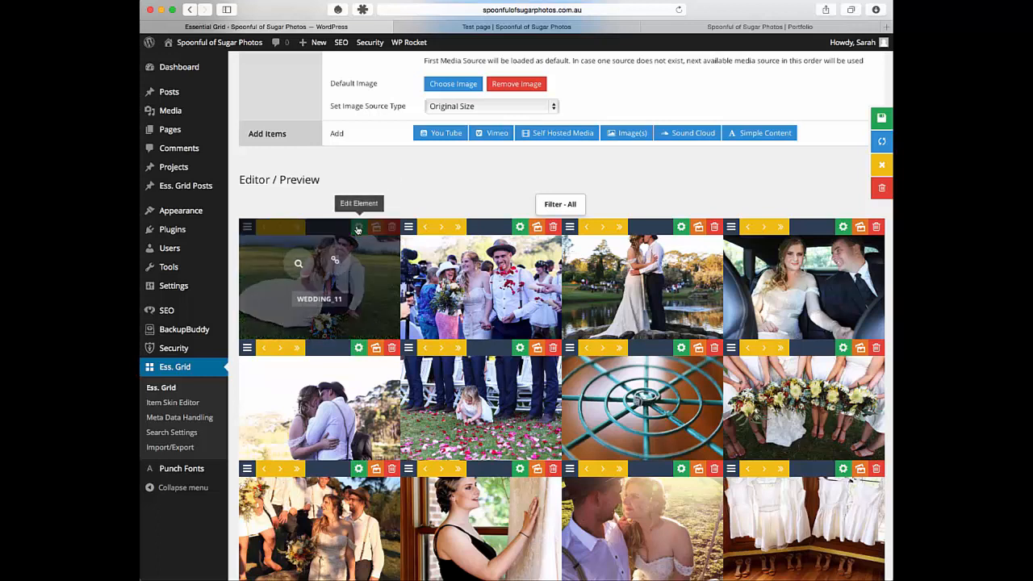
mouse_move(503, 192)
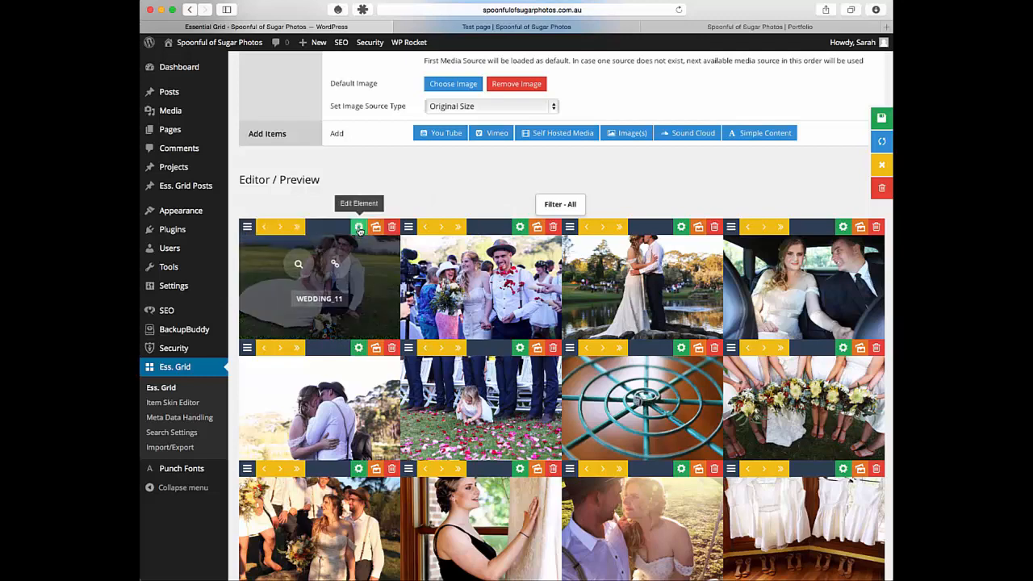
Step: Enter 'weddings, brides' in Wedding_11's Filter field
click(358, 227)
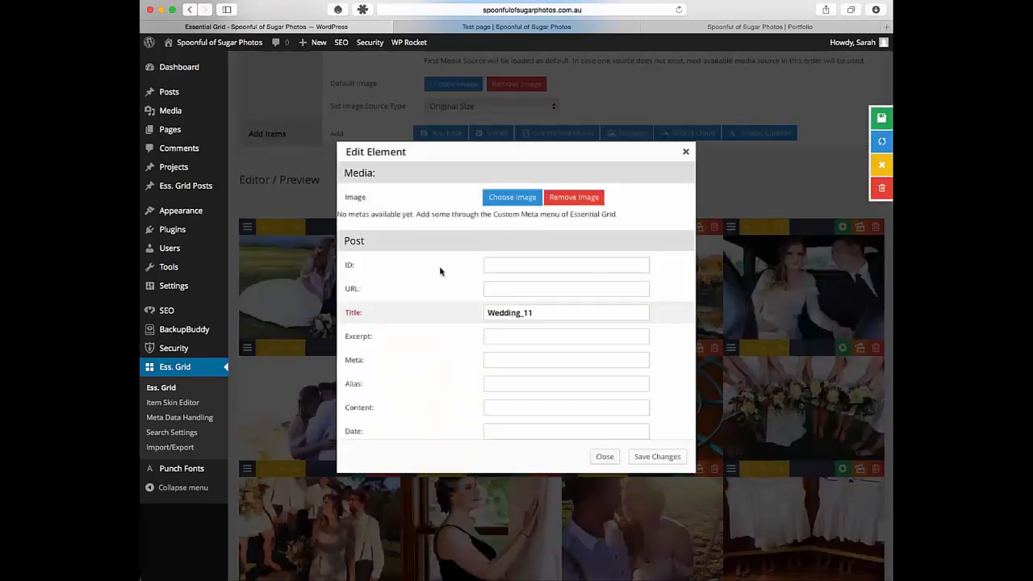
scroll(down, 3)
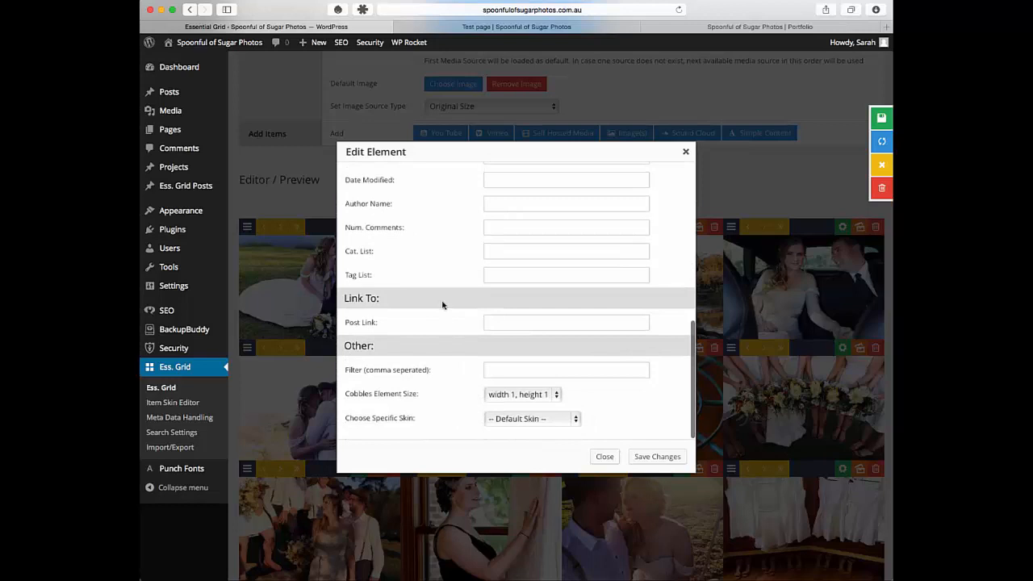
click(566, 370)
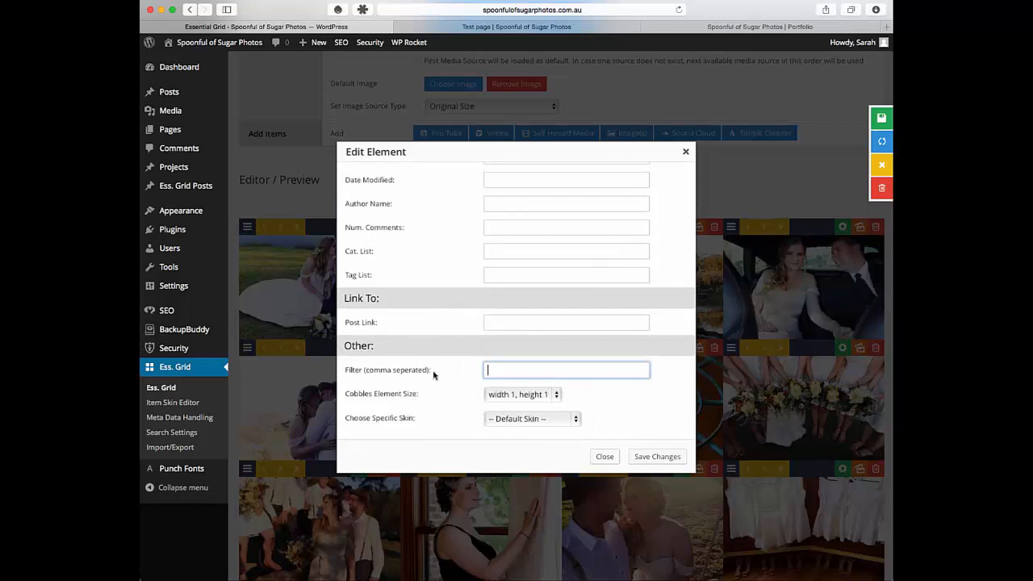
text(weddings,)
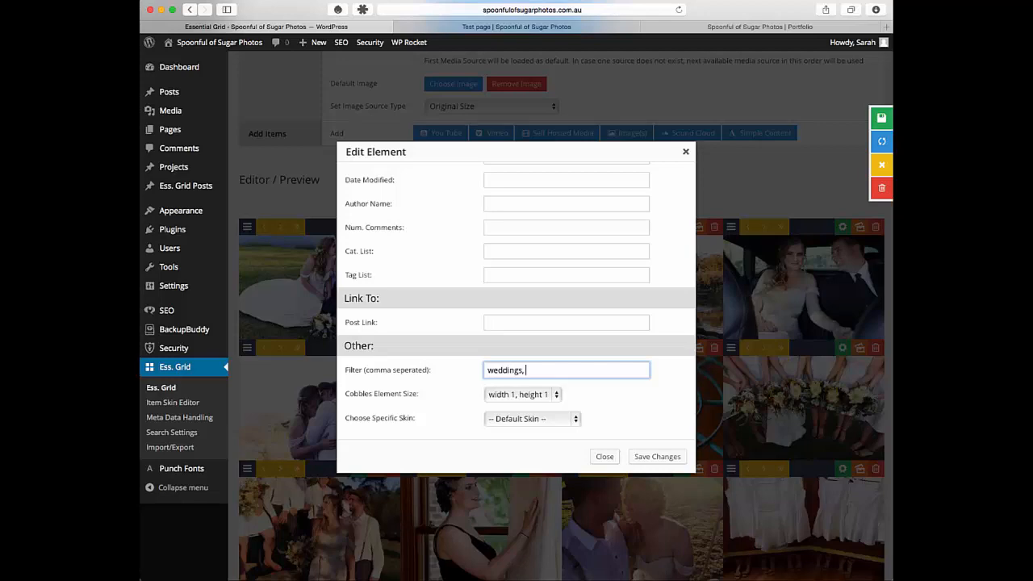
text(brides)
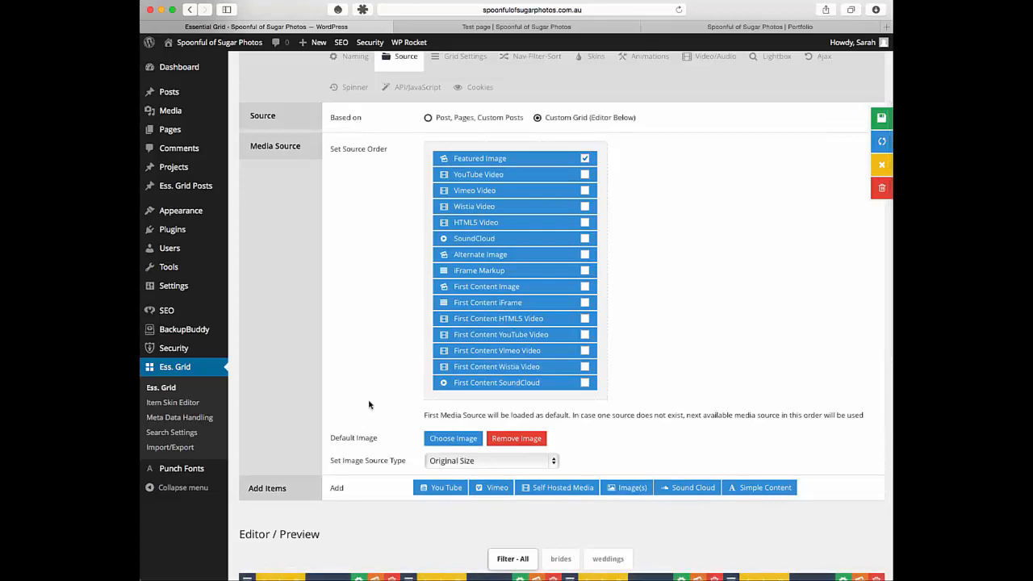
Step: Enter 'brides, flowers' as Wedding_12's filters and close Edit Element
scroll(down, 3)
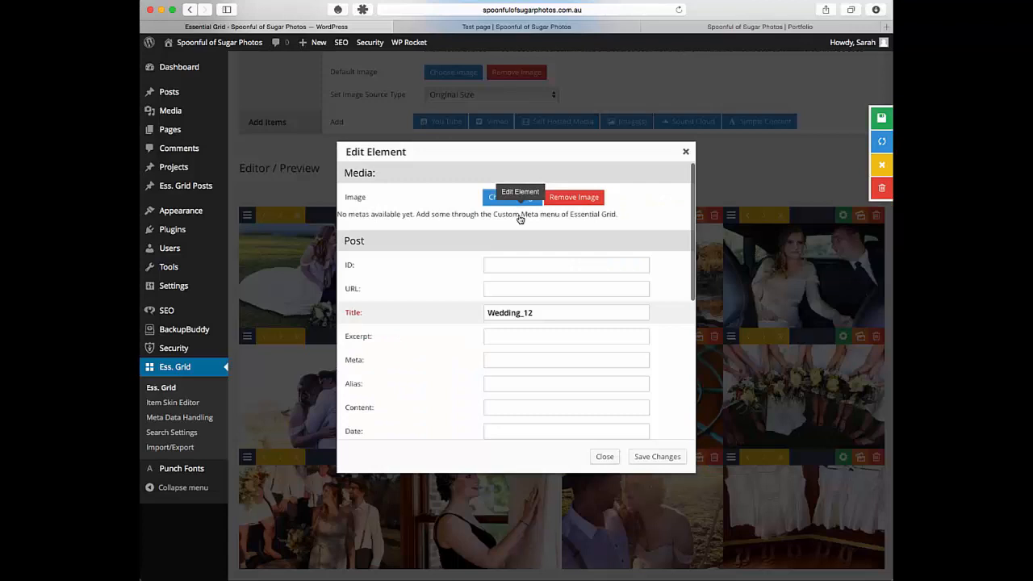
scroll(down, 3)
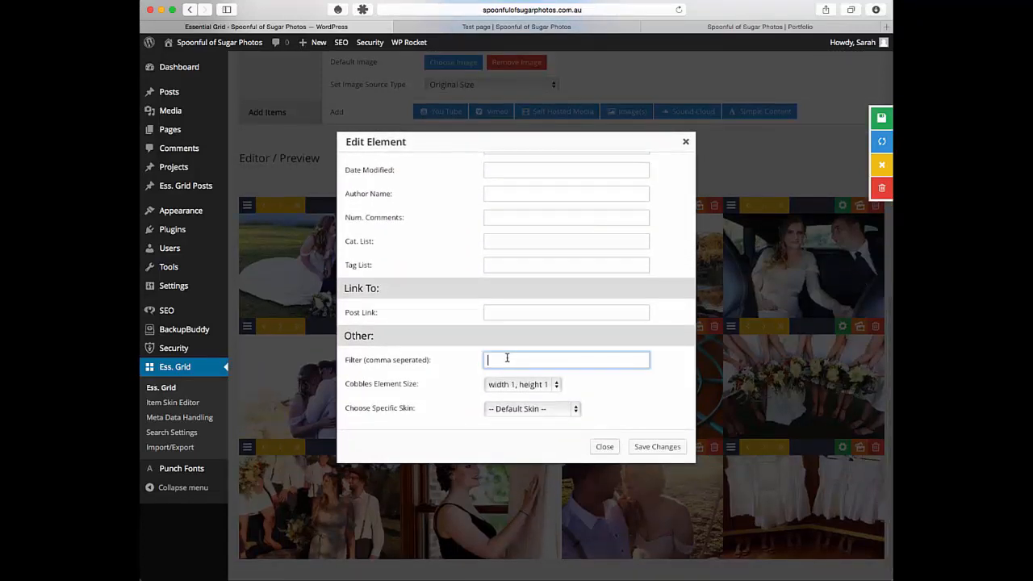
text(brides, flowers)
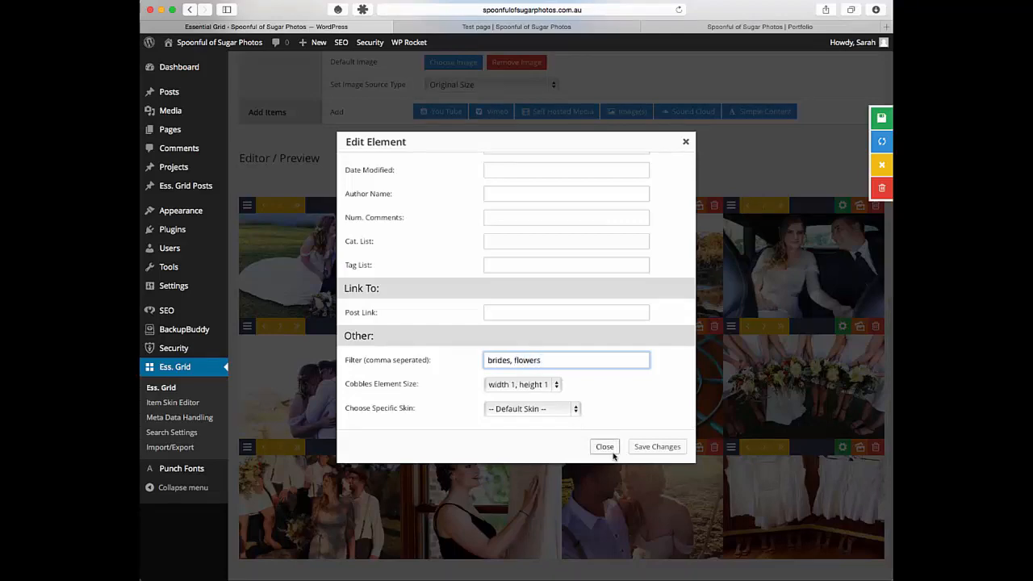
click(604, 446)
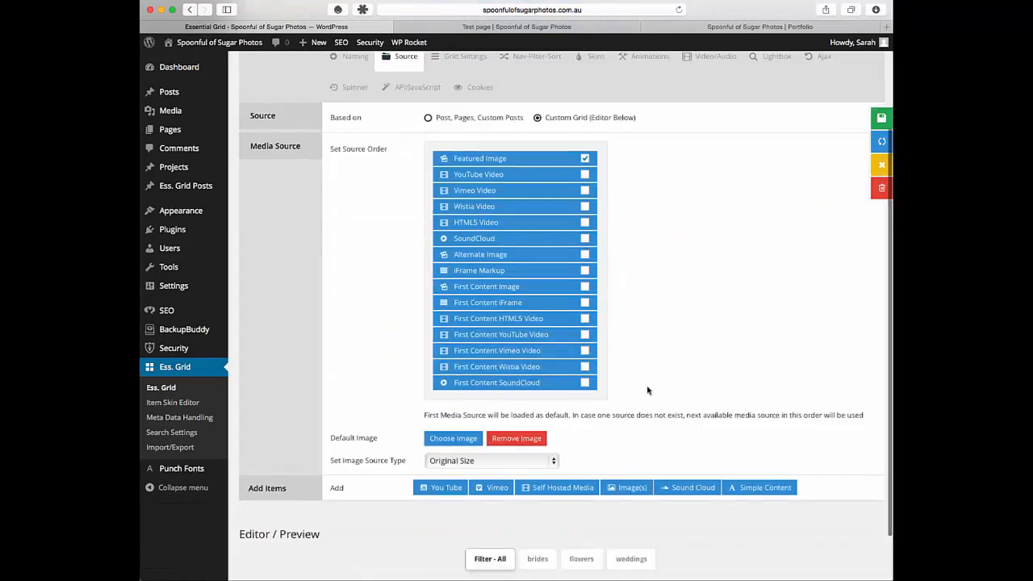
Step: Enter 'weddings, flowers' as Wedding_13's filter categories
scroll(down, 3)
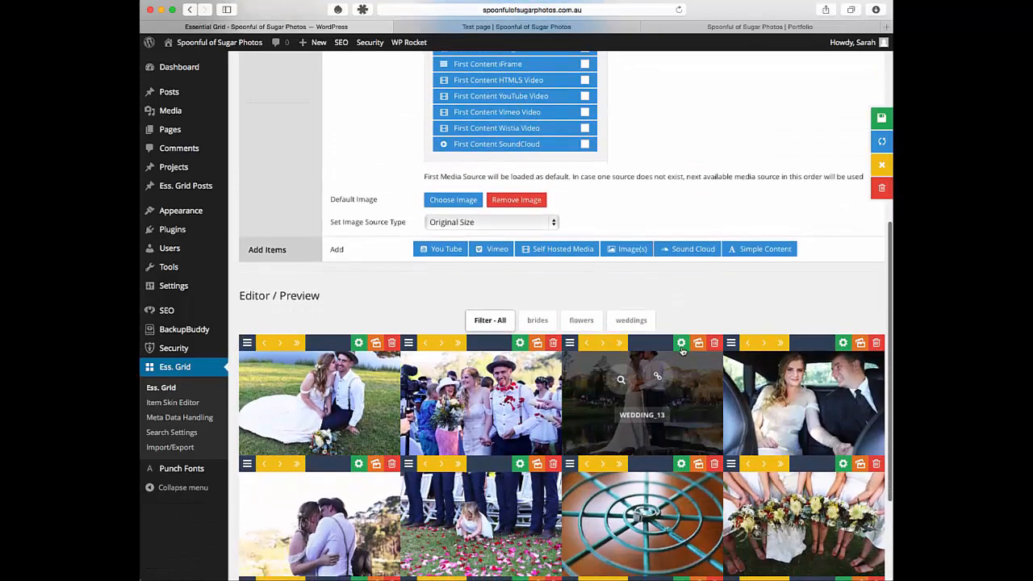
click(681, 343)
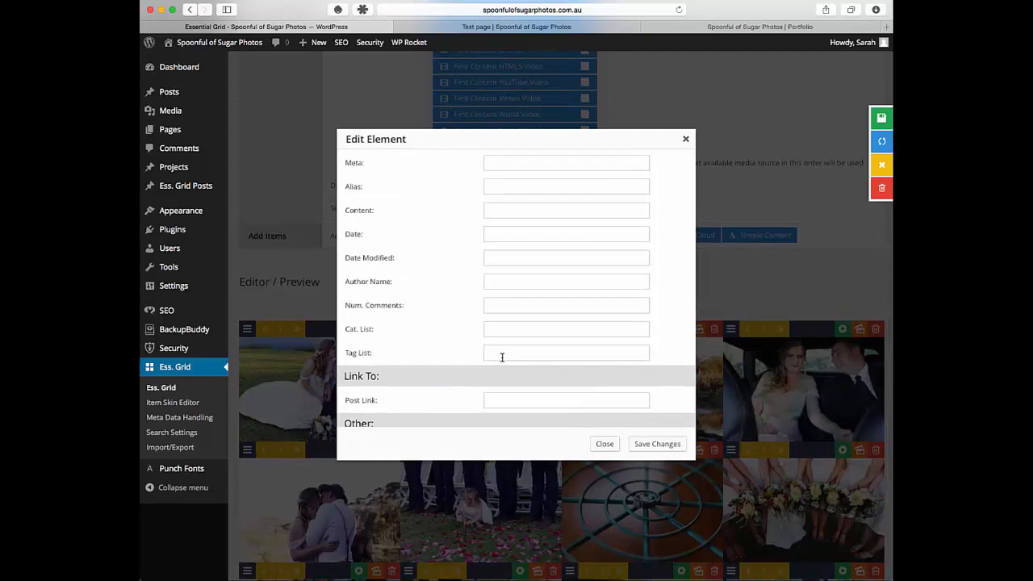
text(weddings,)
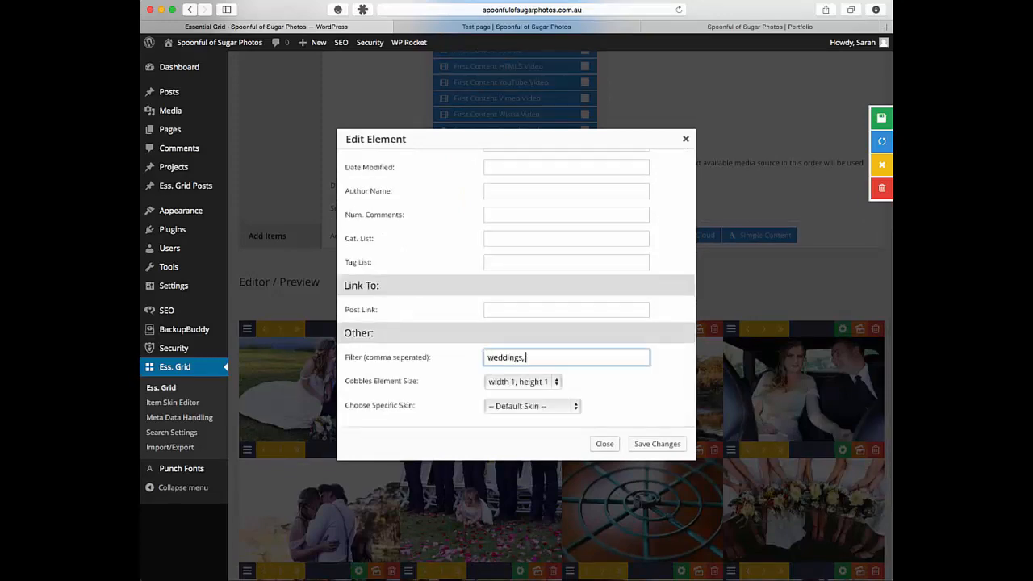
text(flowers)
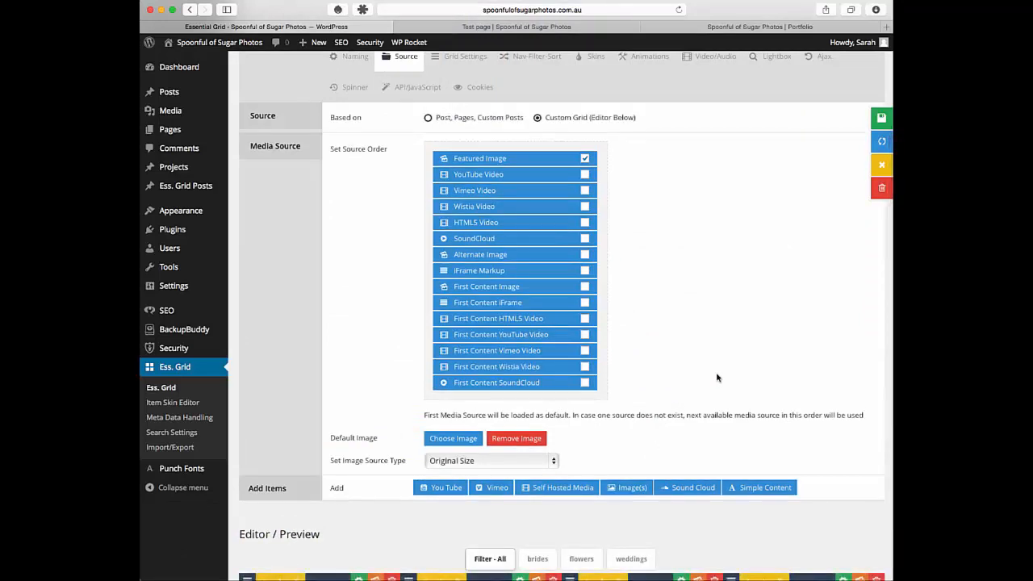
Step: Shift Wedding_11 one place later, then move it after item #20
scroll(down, 3)
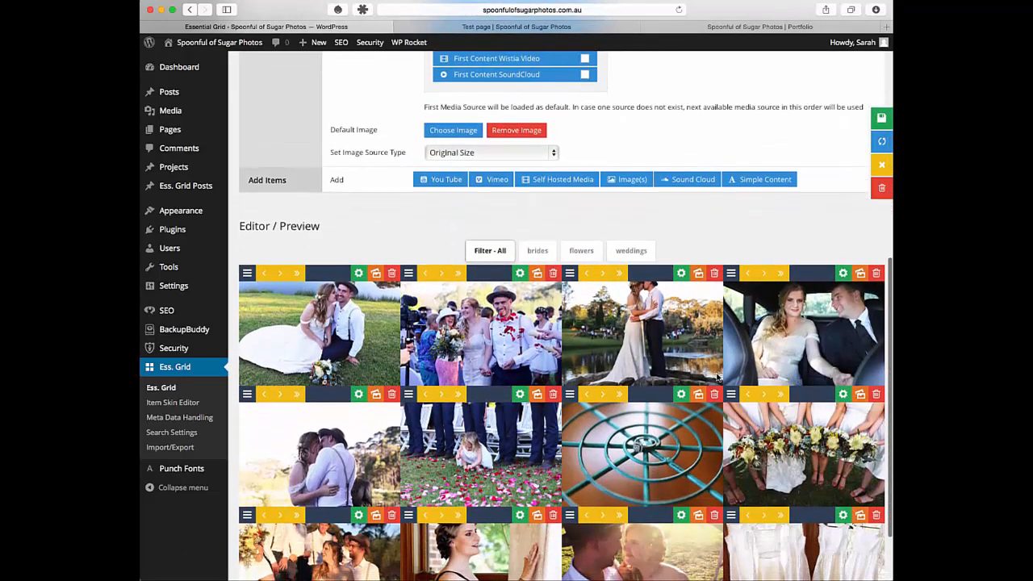
scroll(down, 3)
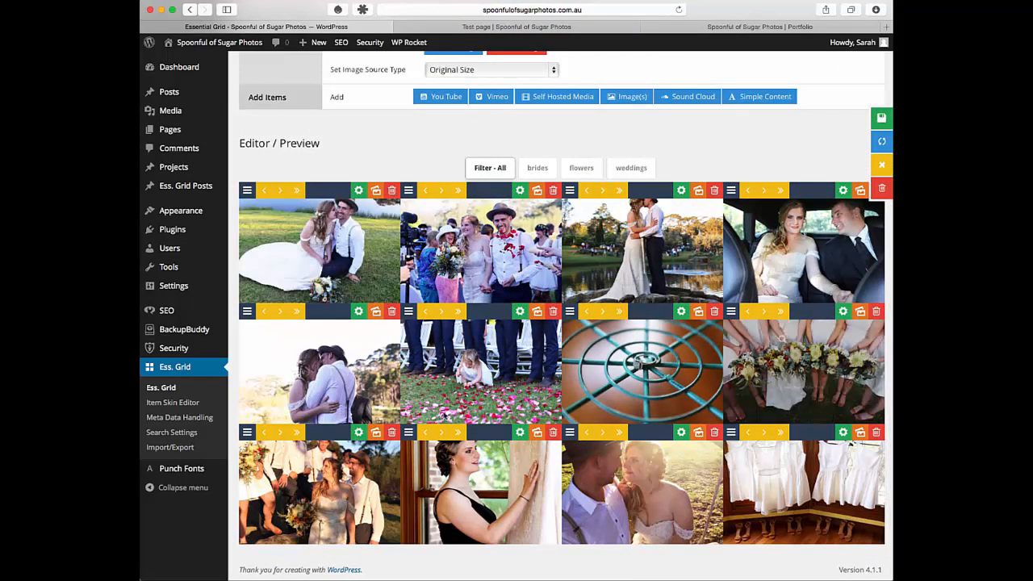
mouse_move(319, 252)
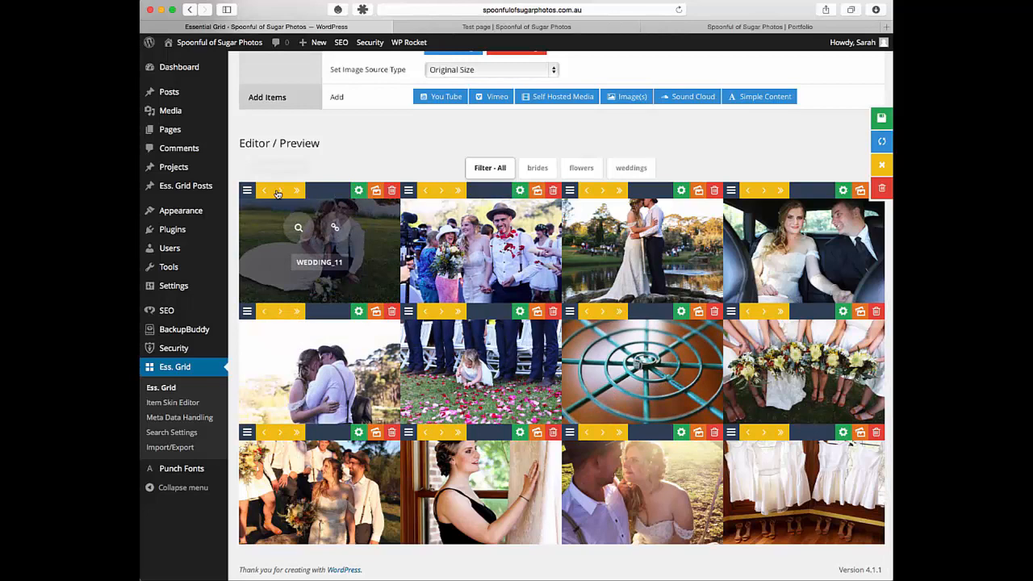
click(279, 190)
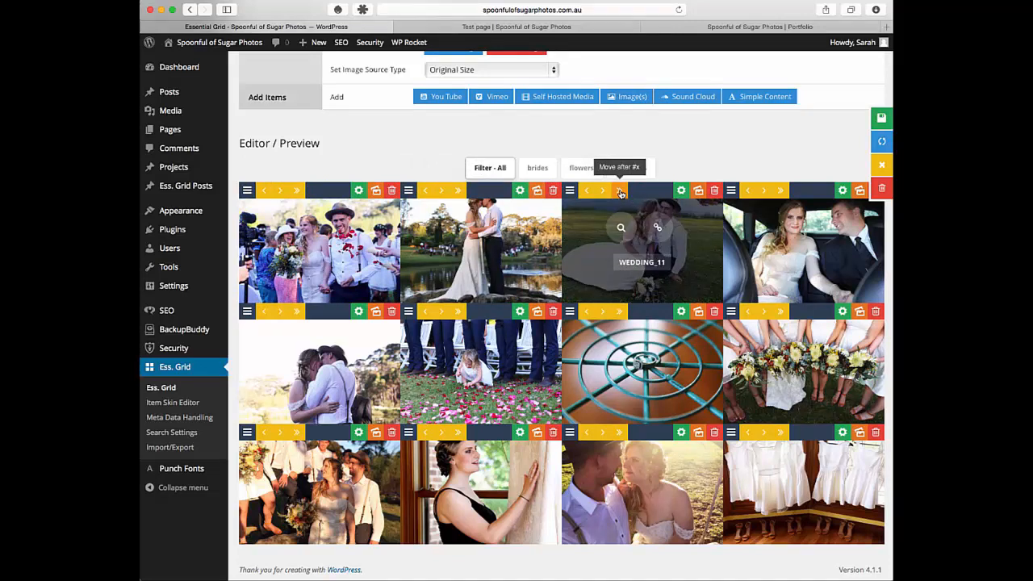
click(619, 190)
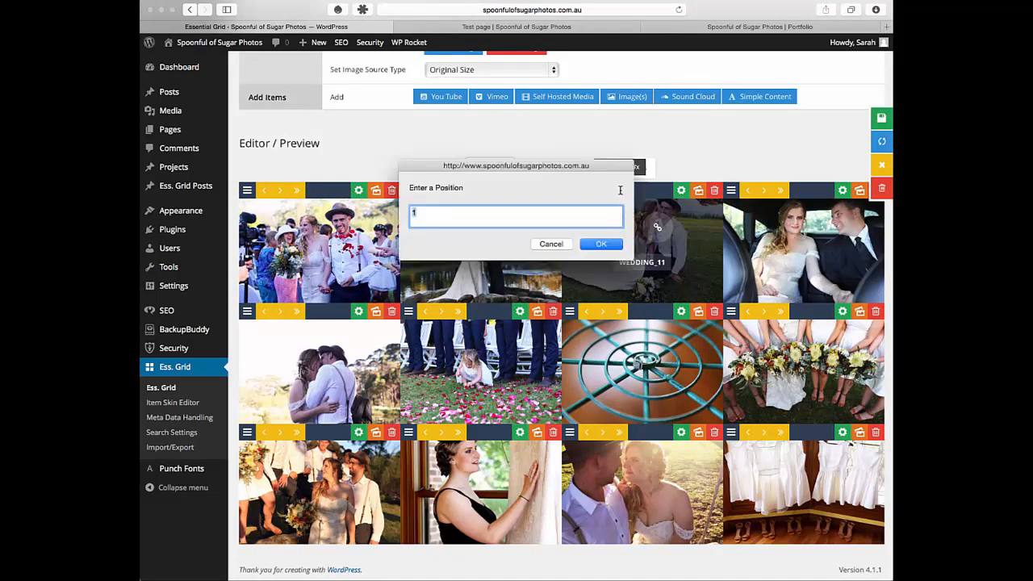
text(20)
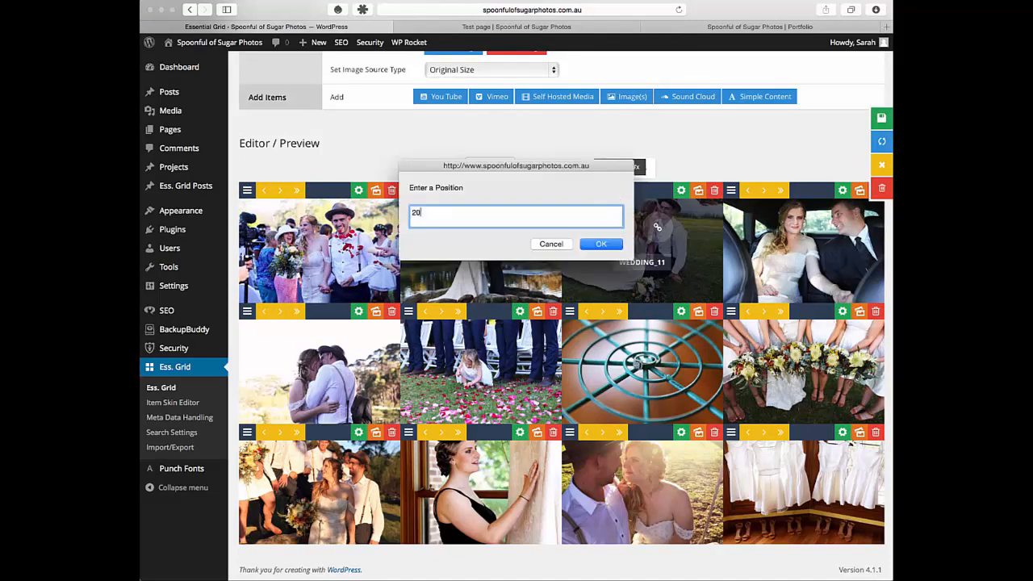
click(600, 244)
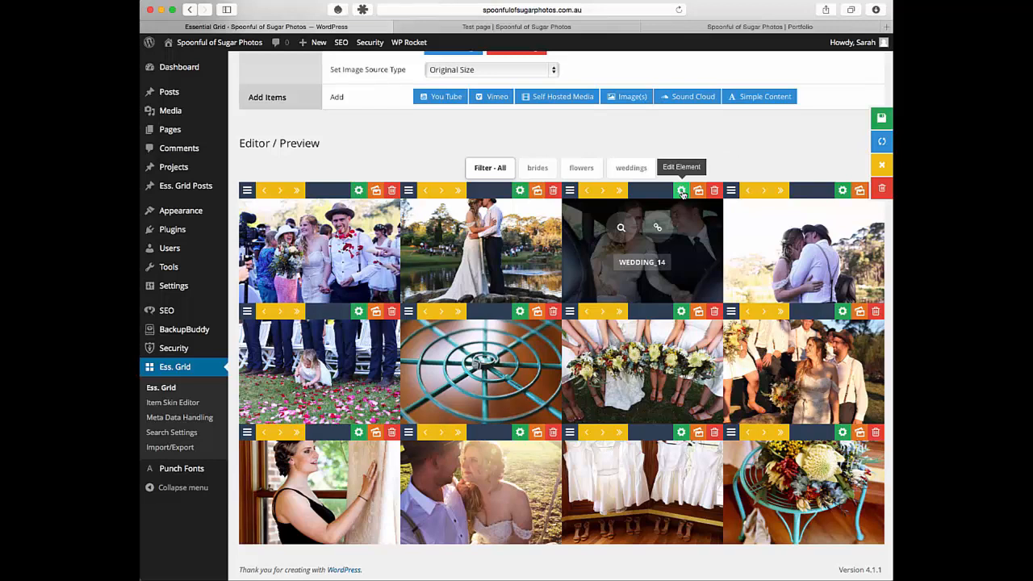
mouse_move(714, 189)
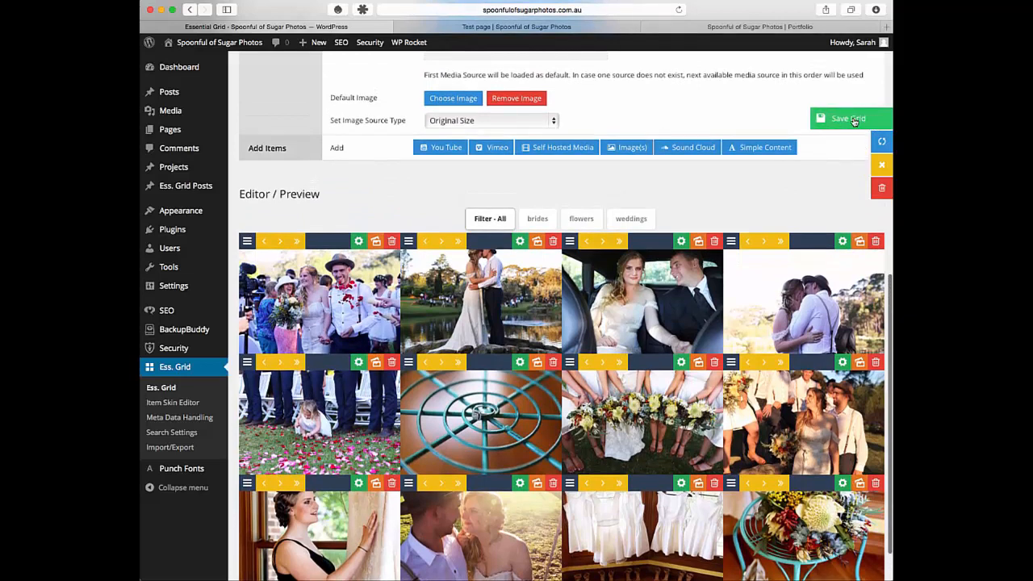
Step: Save the Test Image Library grid with Save Grid
click(847, 117)
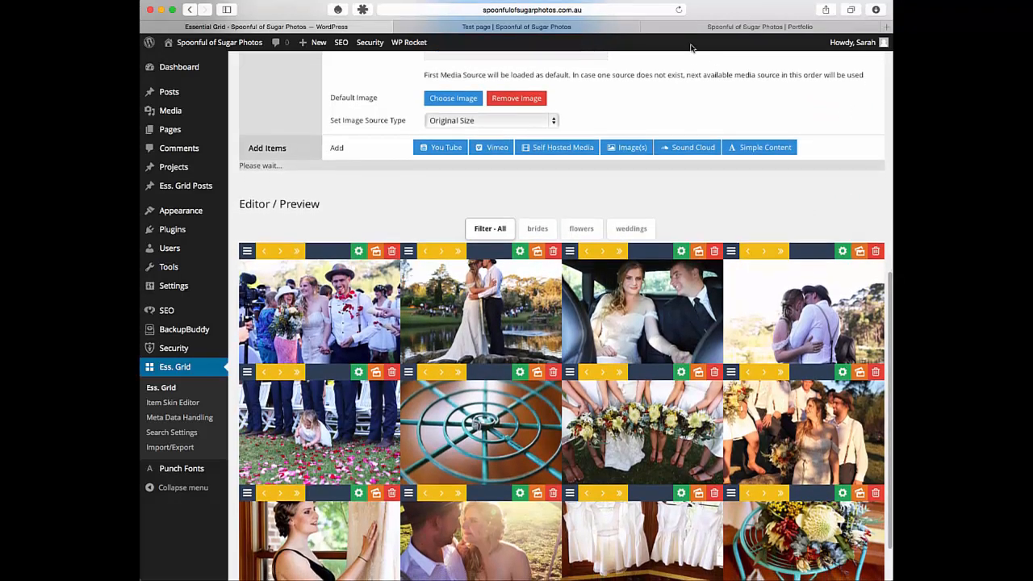
click(881, 118)
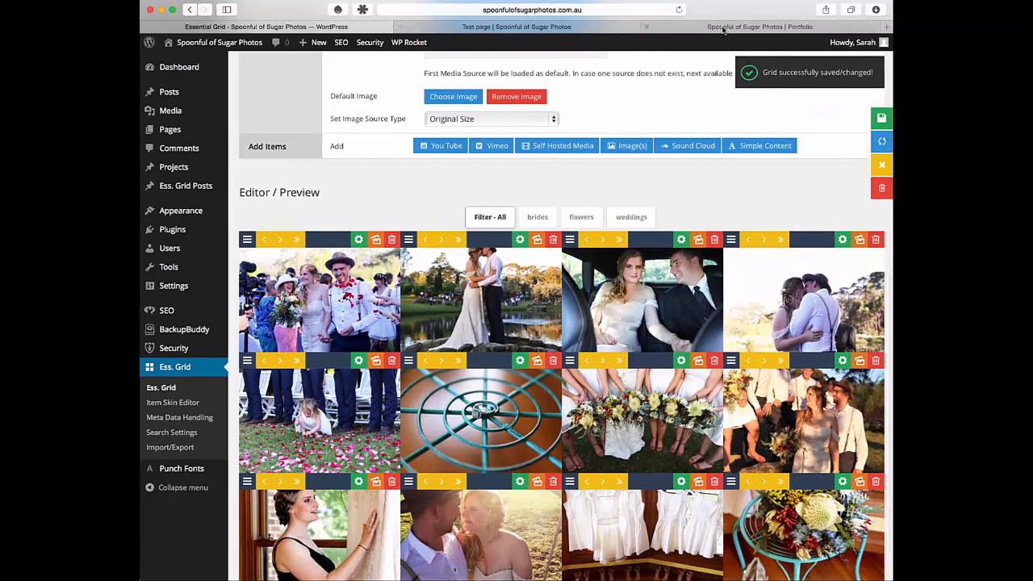
Step: Reload the live test page, test the flowers and weddings filters, then return to grid admin
click(758, 27)
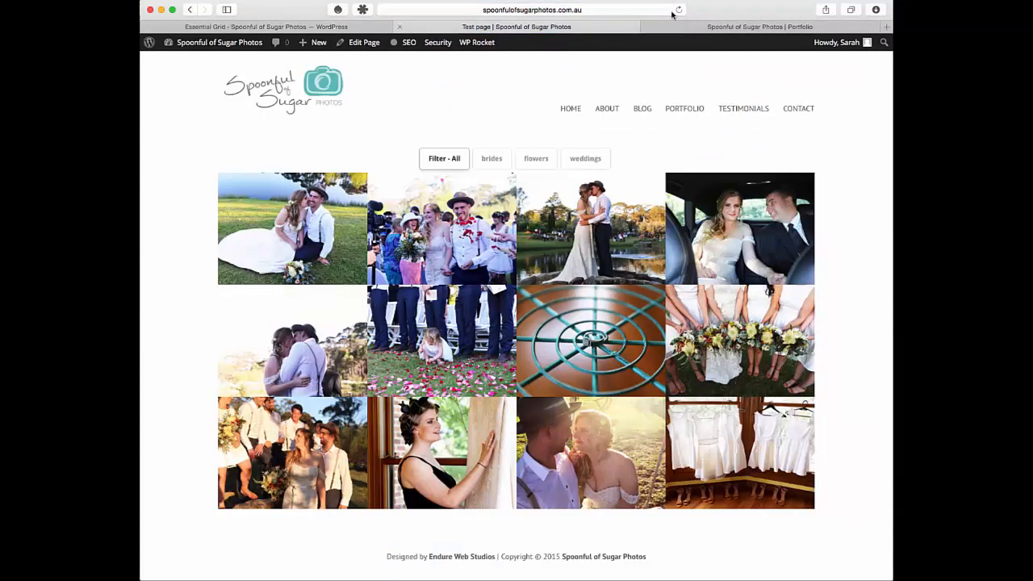
click(678, 9)
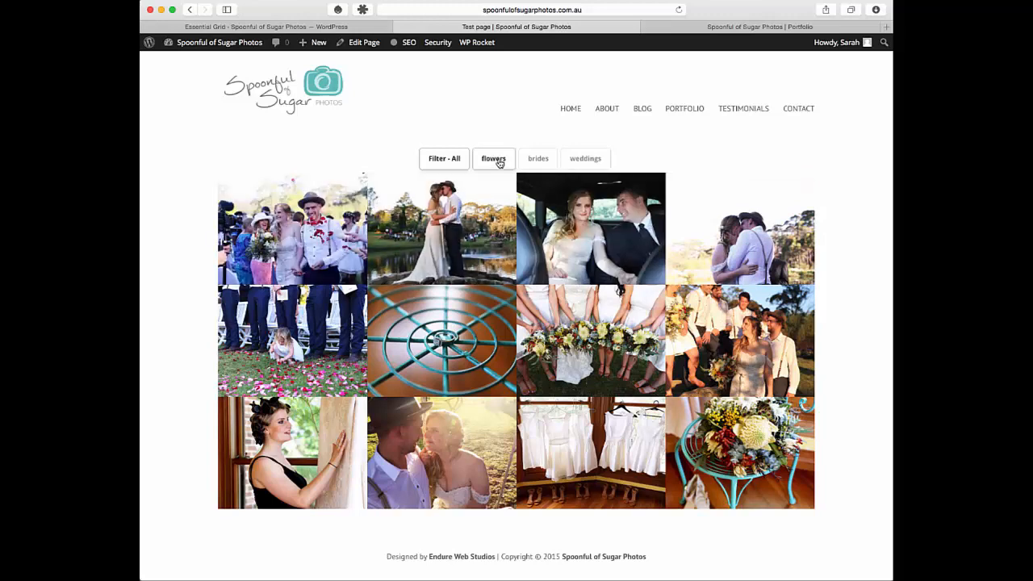
click(538, 158)
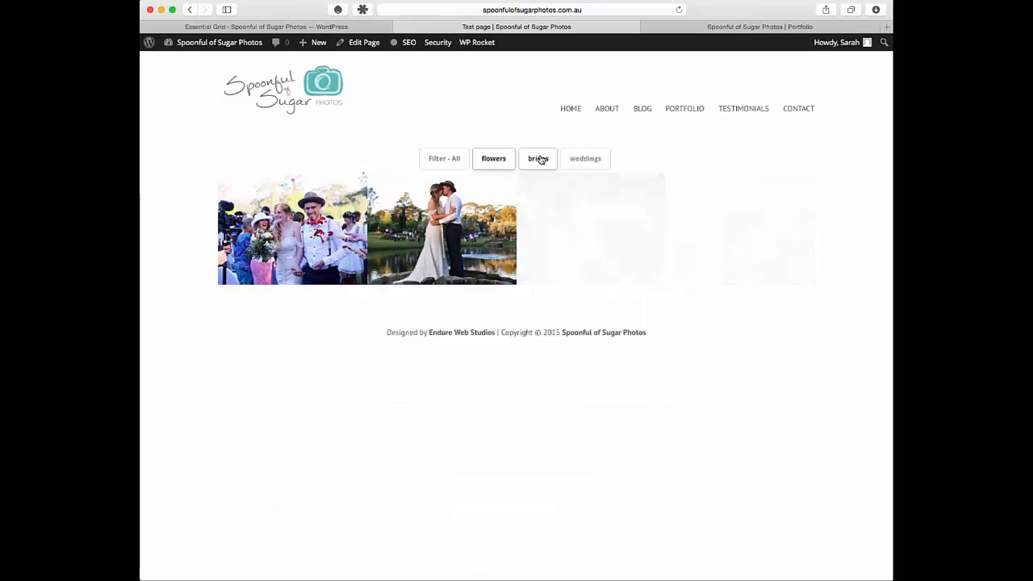
click(584, 158)
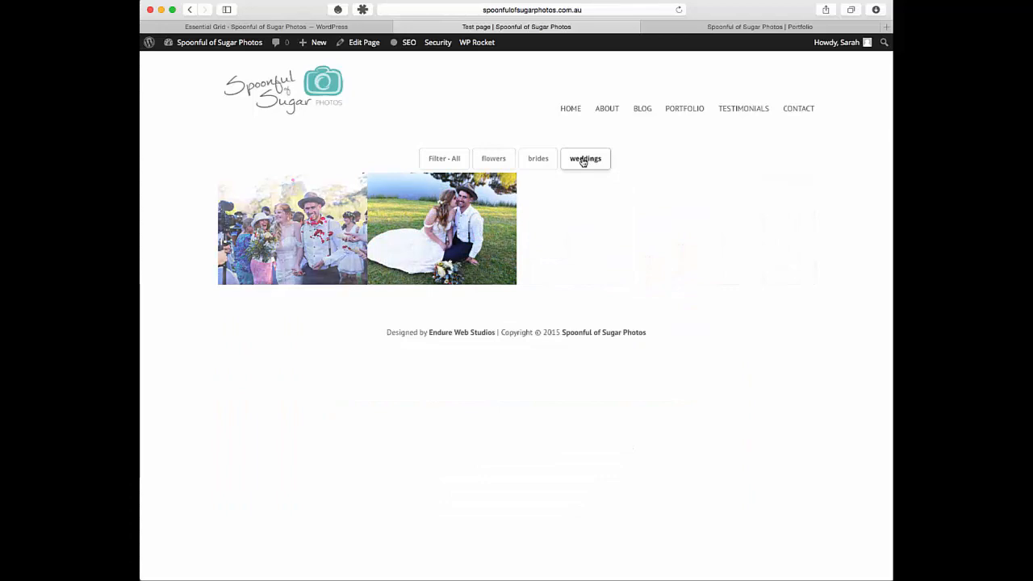
click(443, 158)
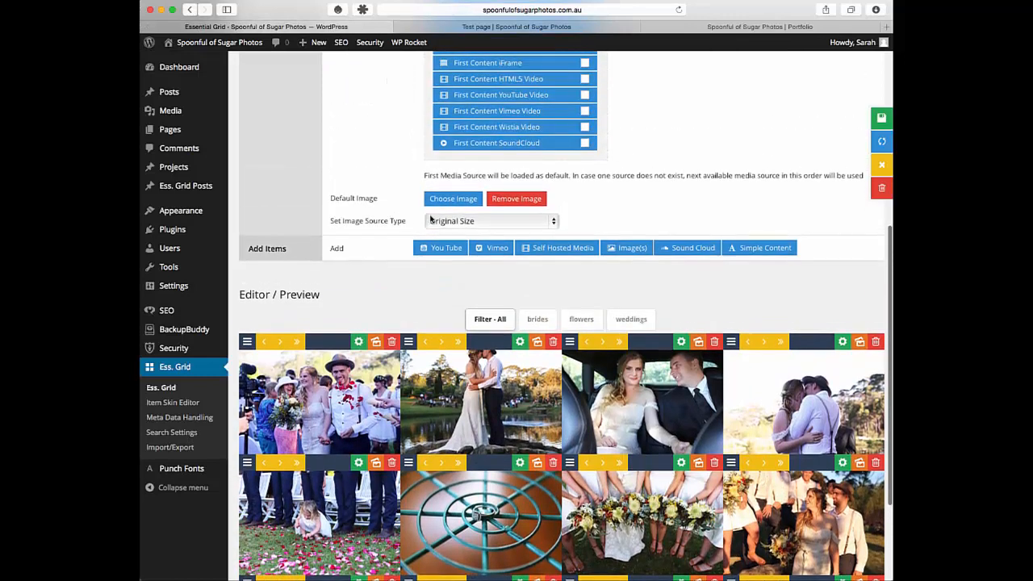
Step: Scroll through the navigation position options on the Nav-Filter-Sort tab
scroll(up, 3)
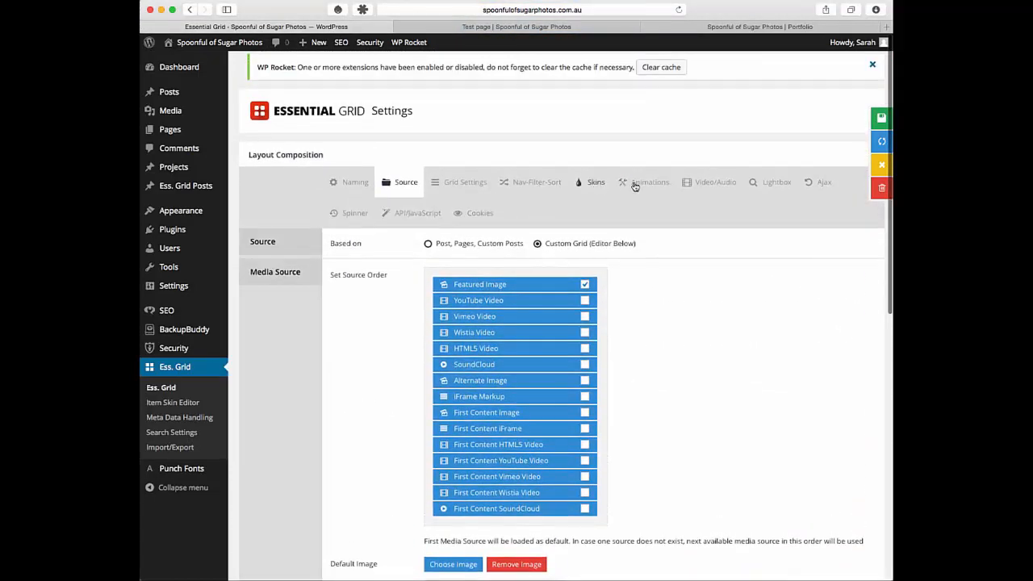
click(537, 181)
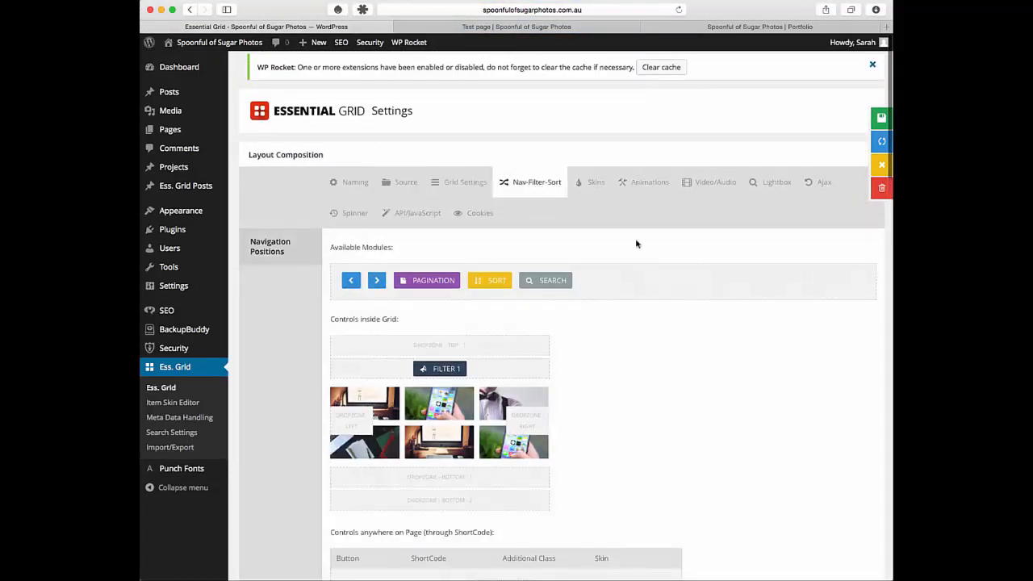
scroll(down, 3)
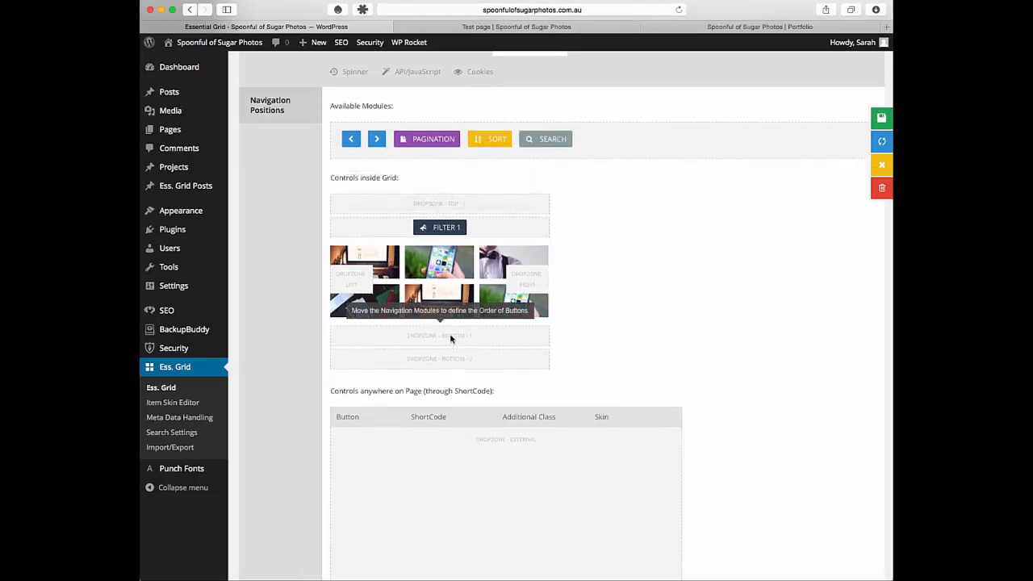
scroll(down, 3)
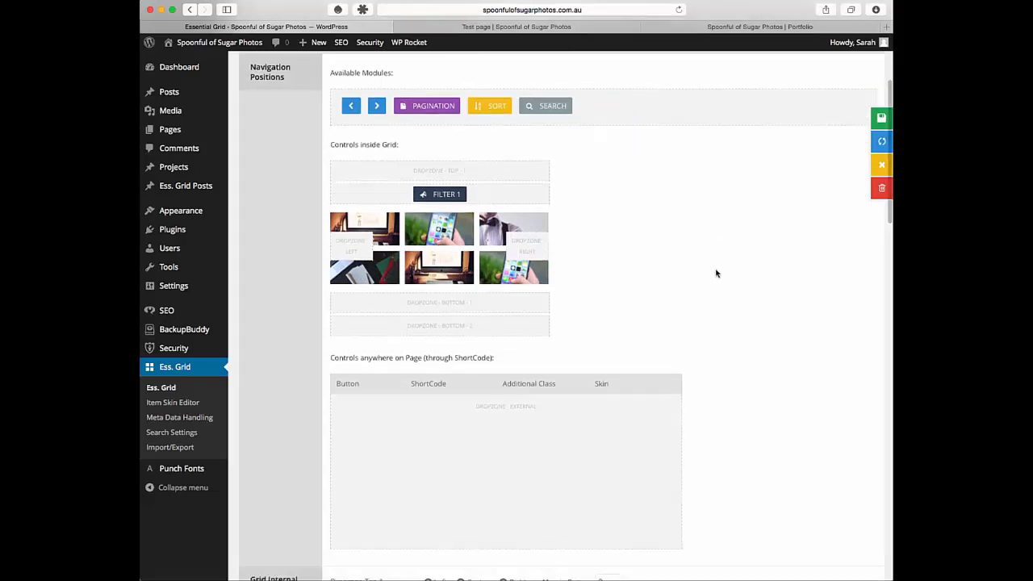
scroll(down, 3)
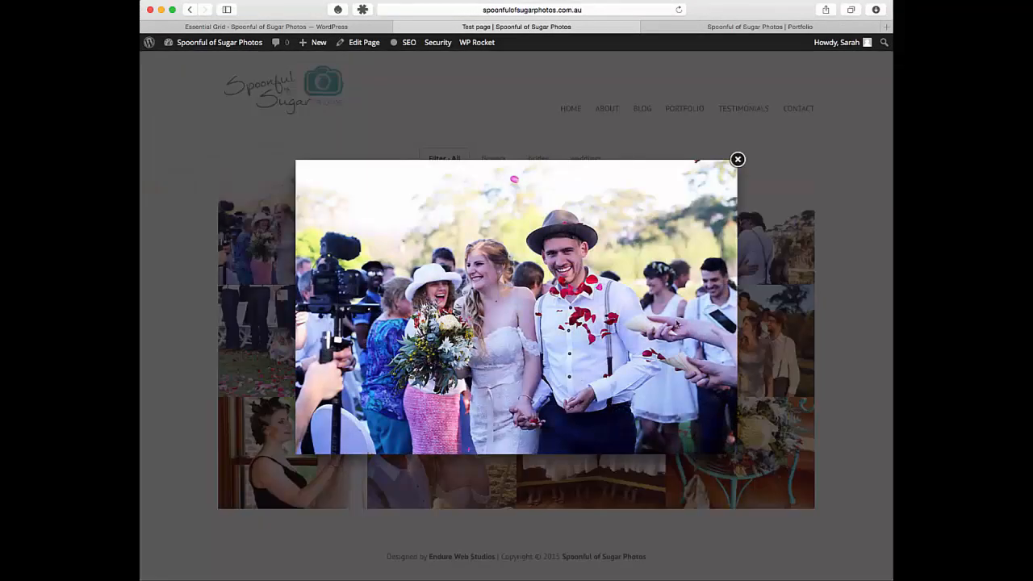
Step: Close the enlarged wedding photo lightbox on the live page
click(737, 159)
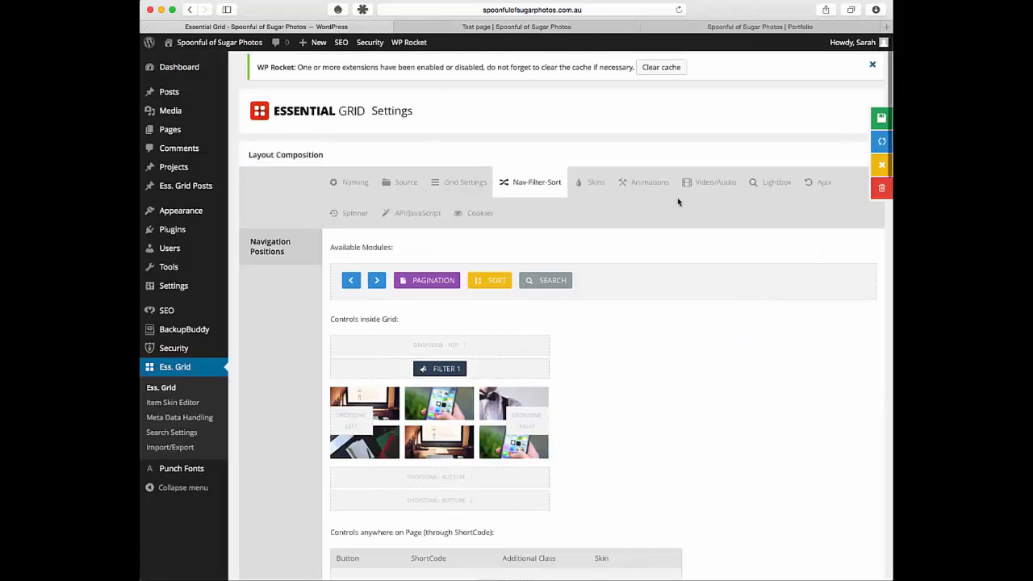
Step: Set the lightbox Gallery Mode to All Items, then return to the live test page
click(769, 181)
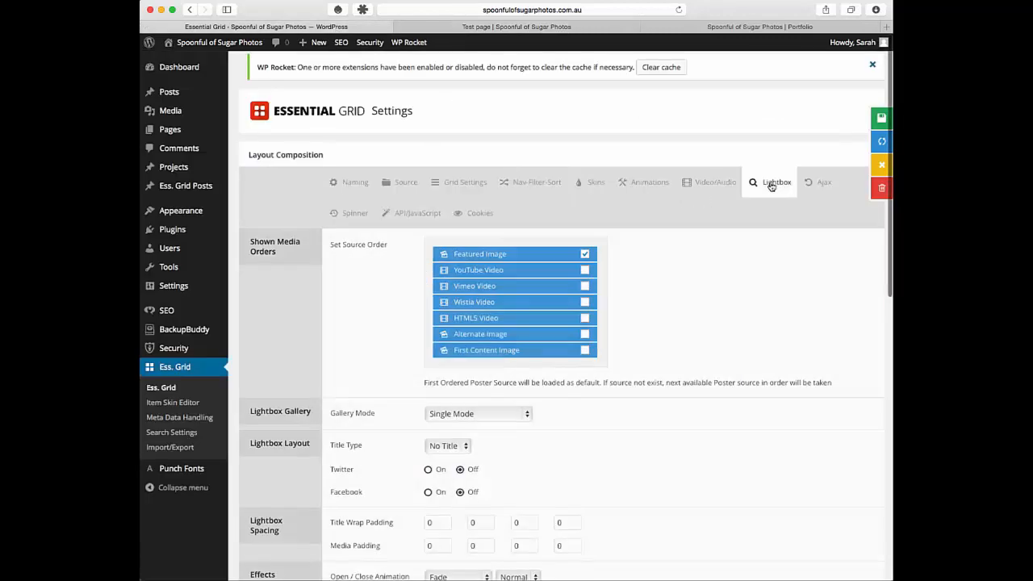
scroll(down, 3)
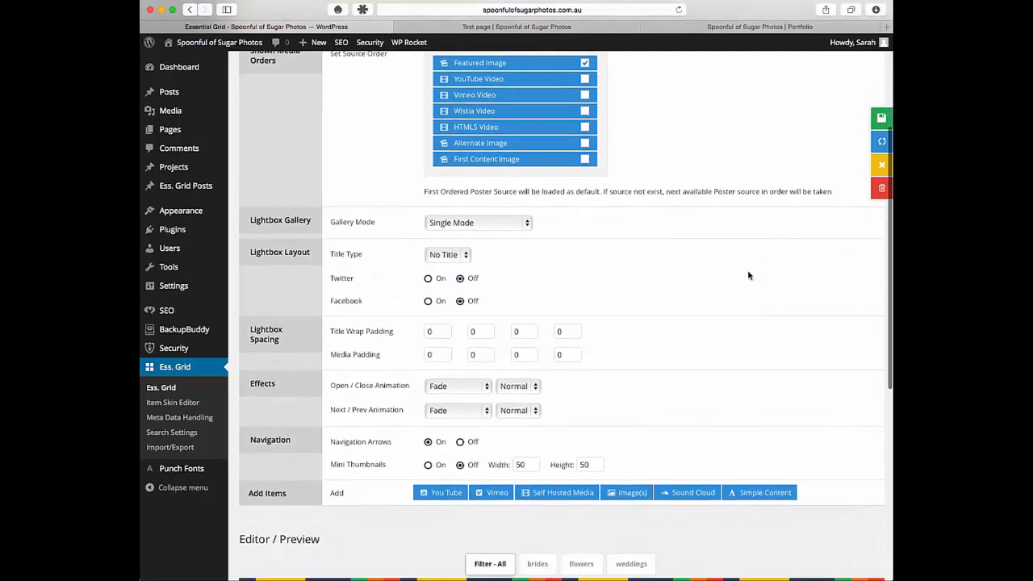
mouse_move(479, 221)
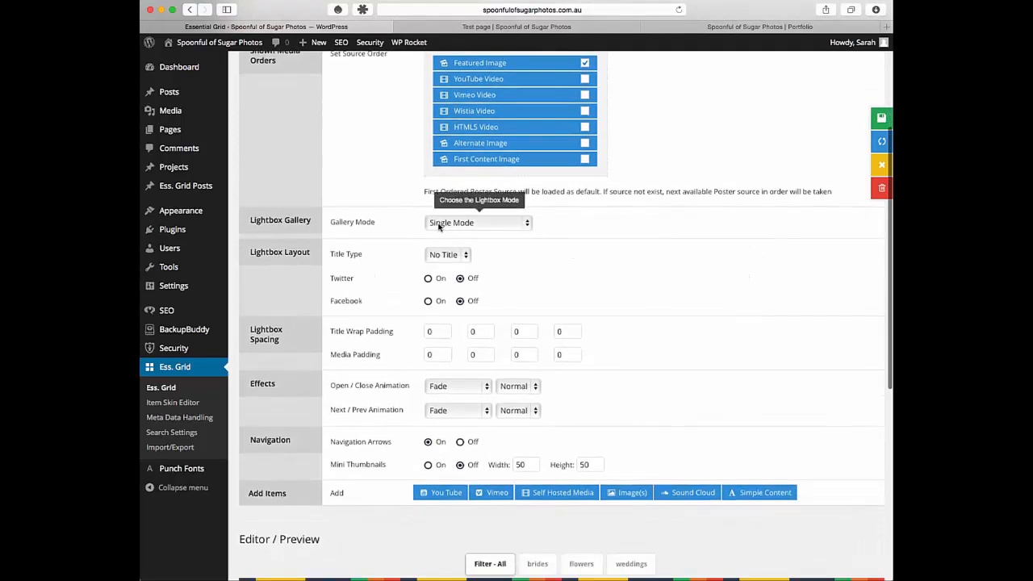
click(479, 223)
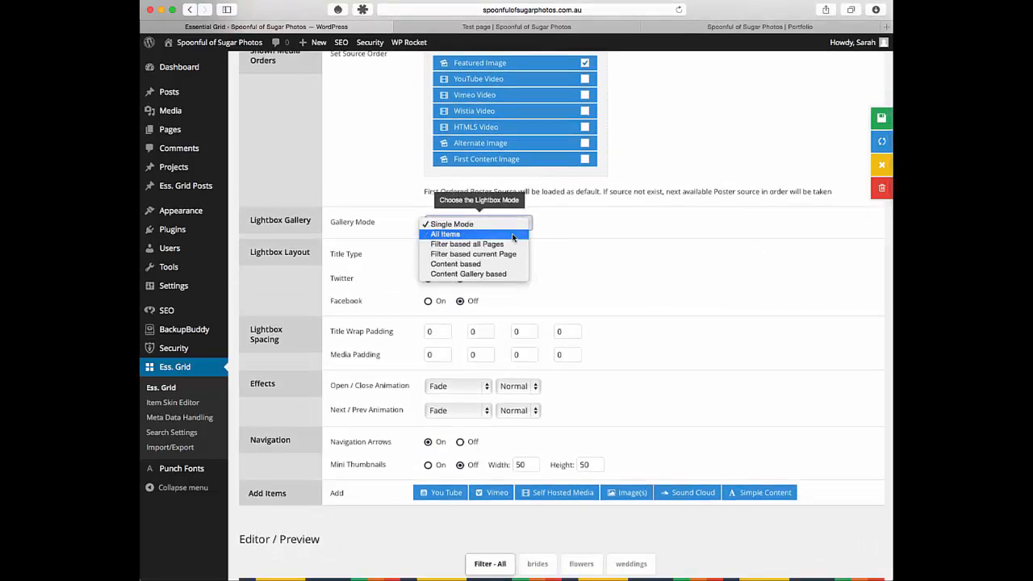
click(444, 234)
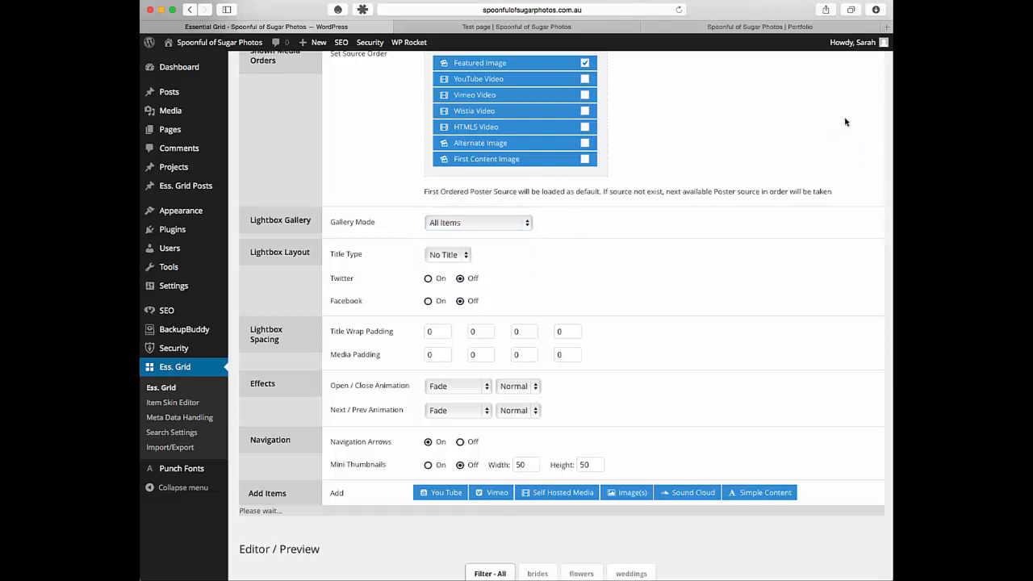
click(516, 27)
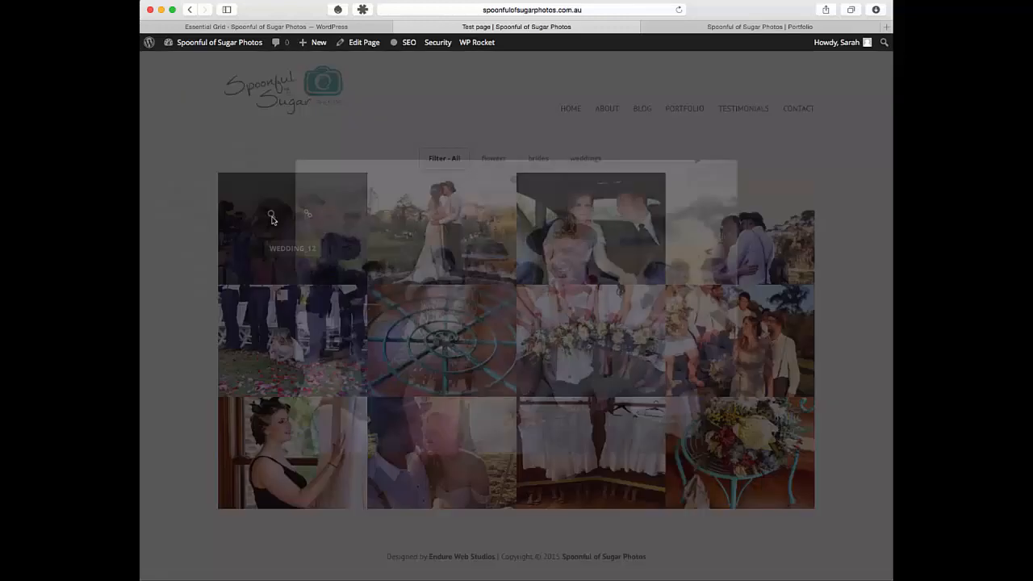
Step: Open the first photo in the lightbox, advance to the next photo, and close it
click(292, 226)
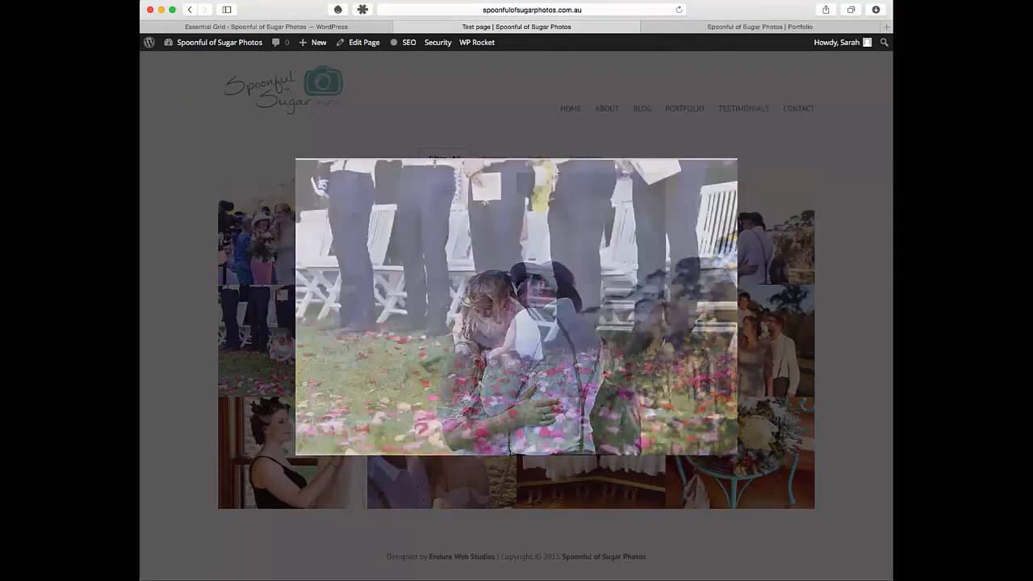
click(721, 305)
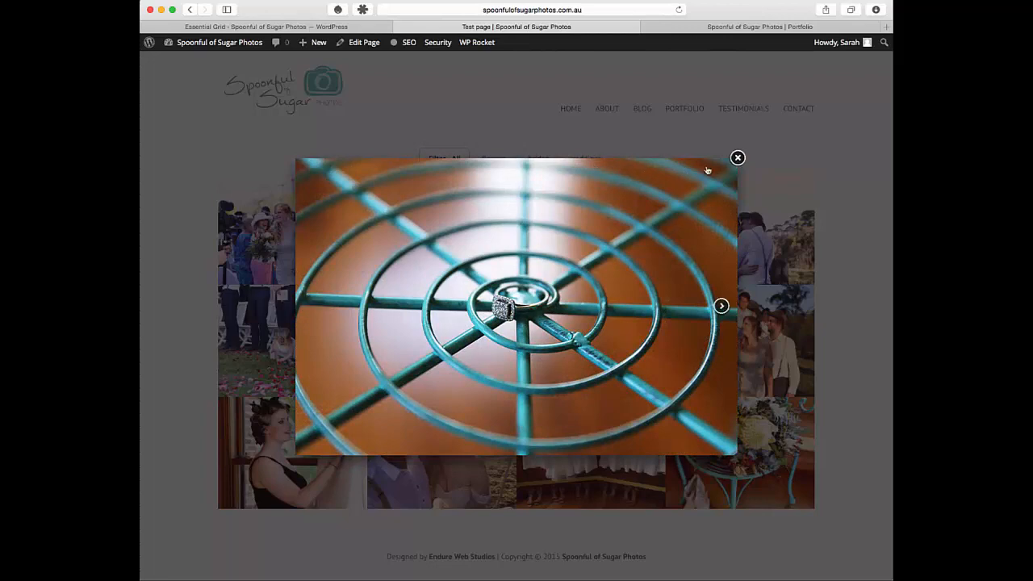
click(736, 158)
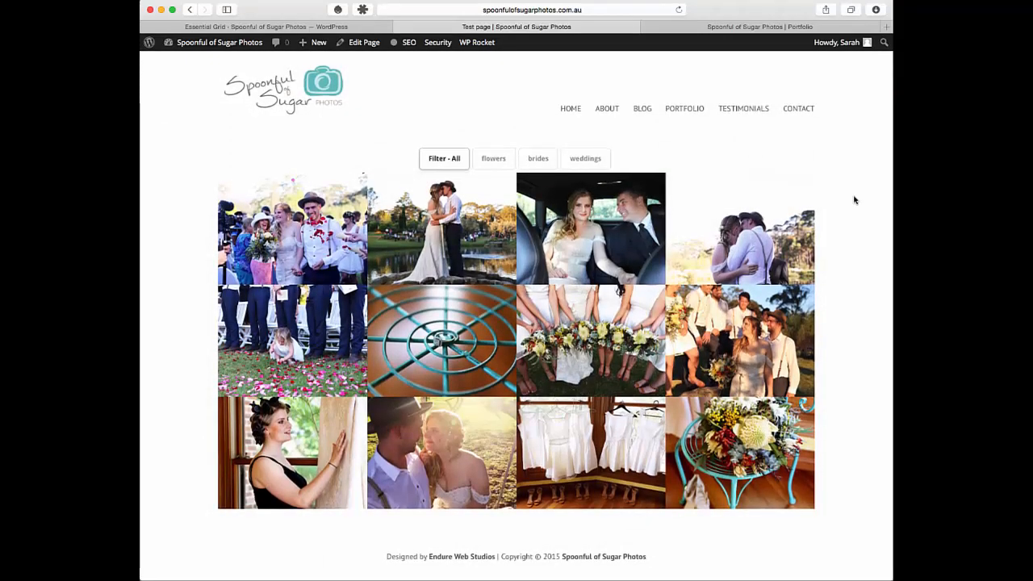
Step: Try the flowers, brides and weddings filters on the grid
click(493, 158)
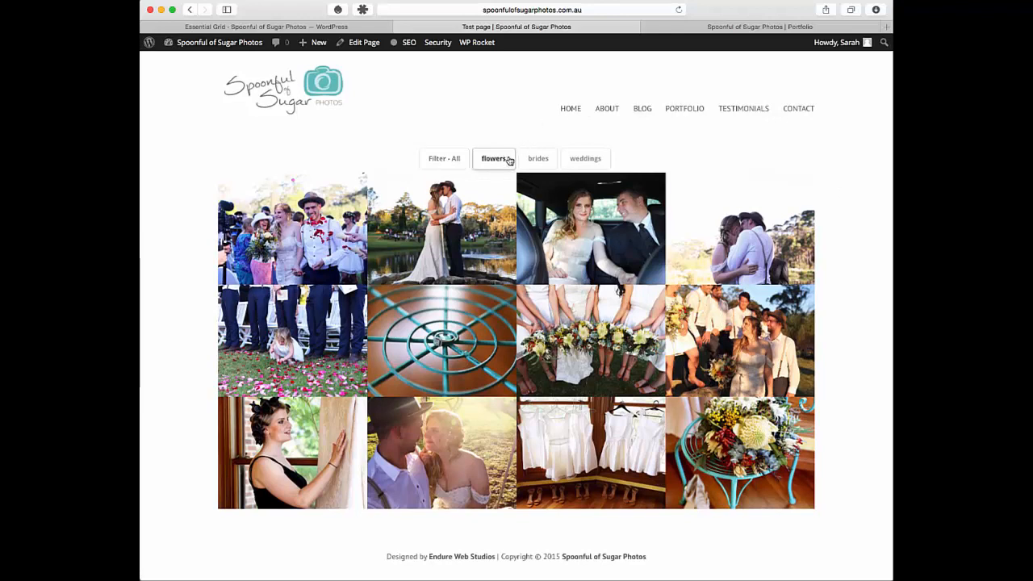
click(585, 158)
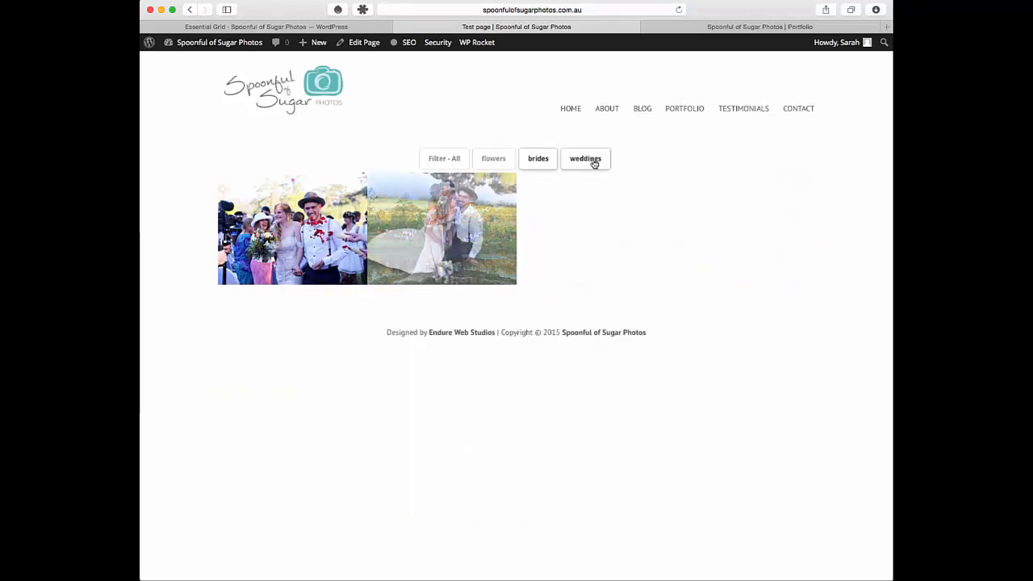
click(444, 158)
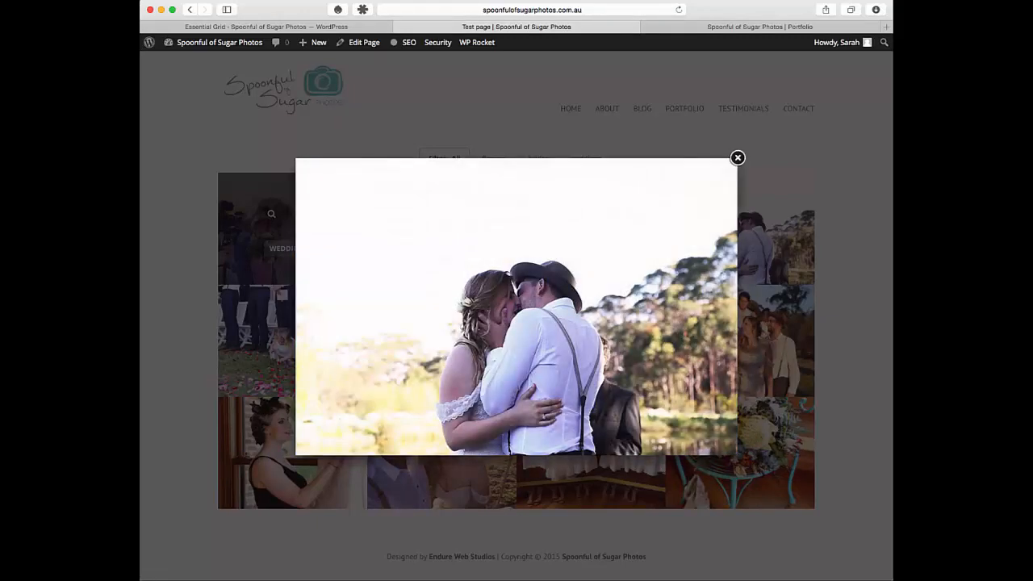
Step: Close the enlarged kissing-couple photo, leaving the grid on Filter - All
click(737, 158)
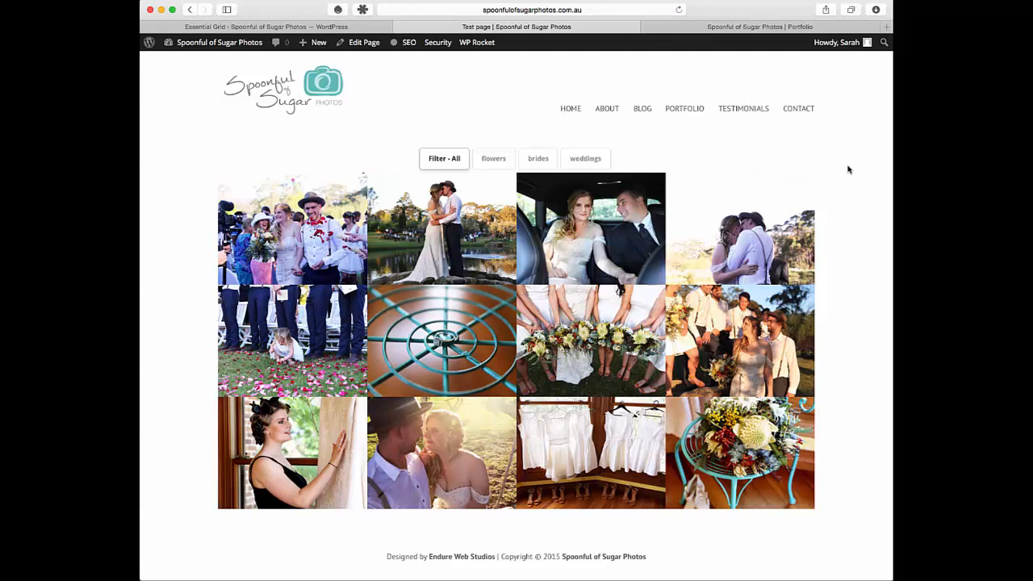
mouse_move(837, 162)
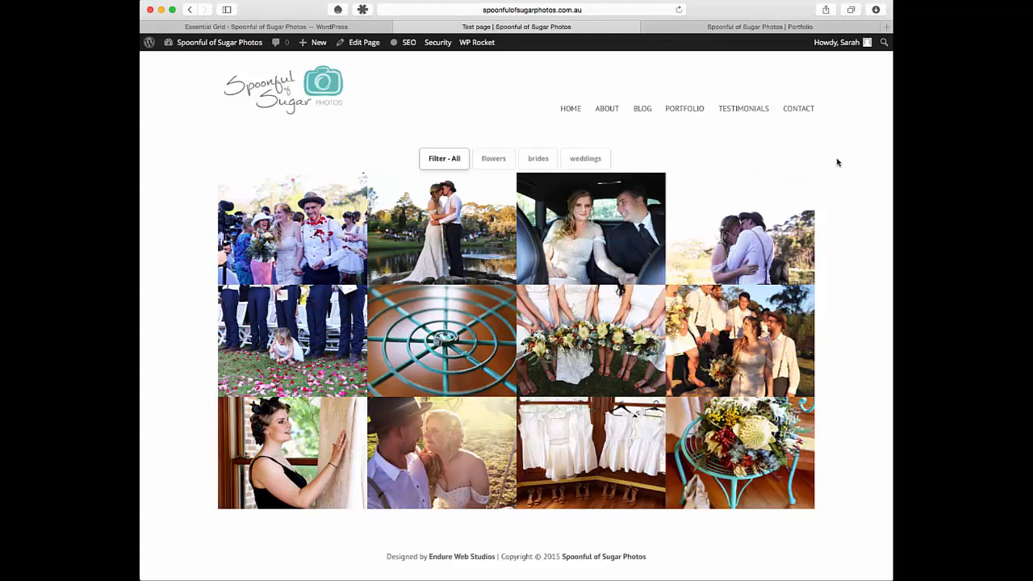